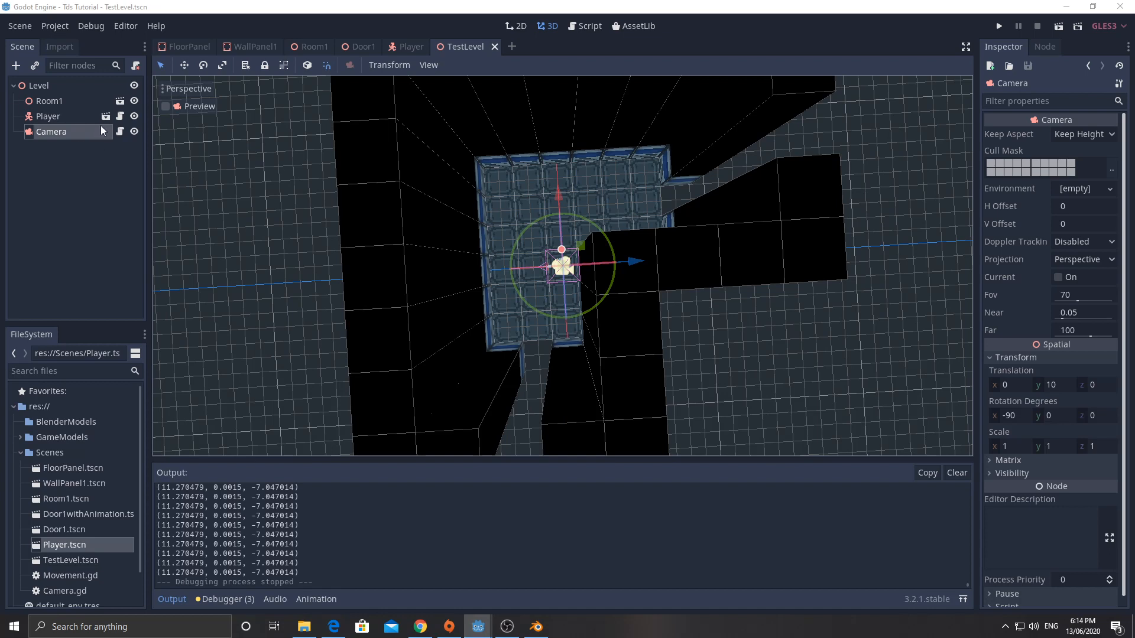
- Save the Camera node branch as its own GameCamera.tscn scene
left_click(589, 27)
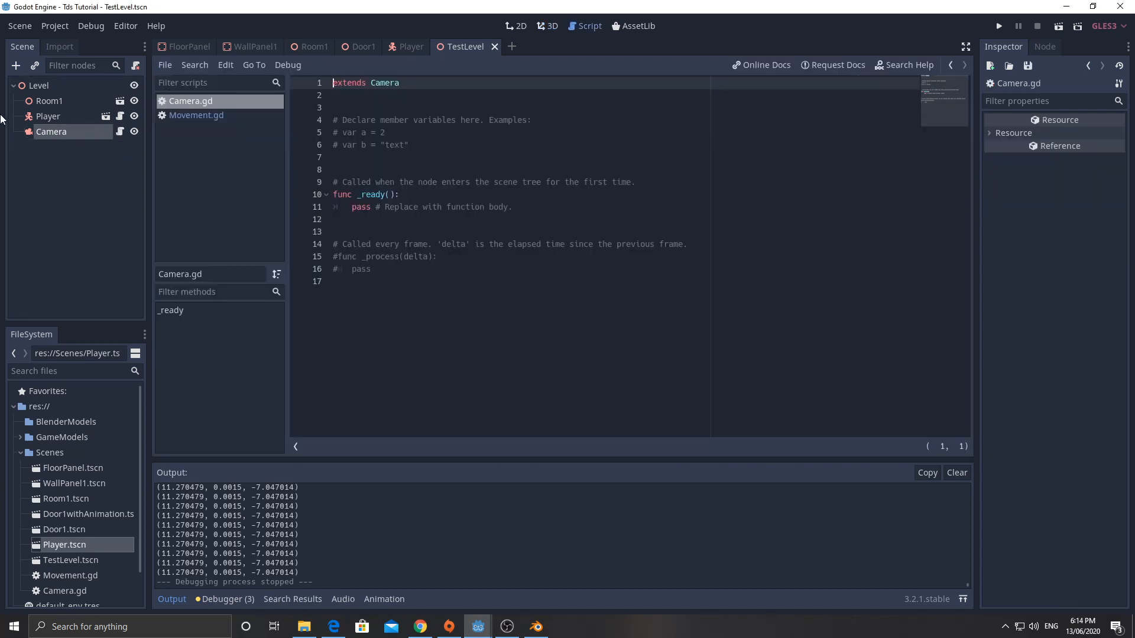
mouse_move(297, 270)
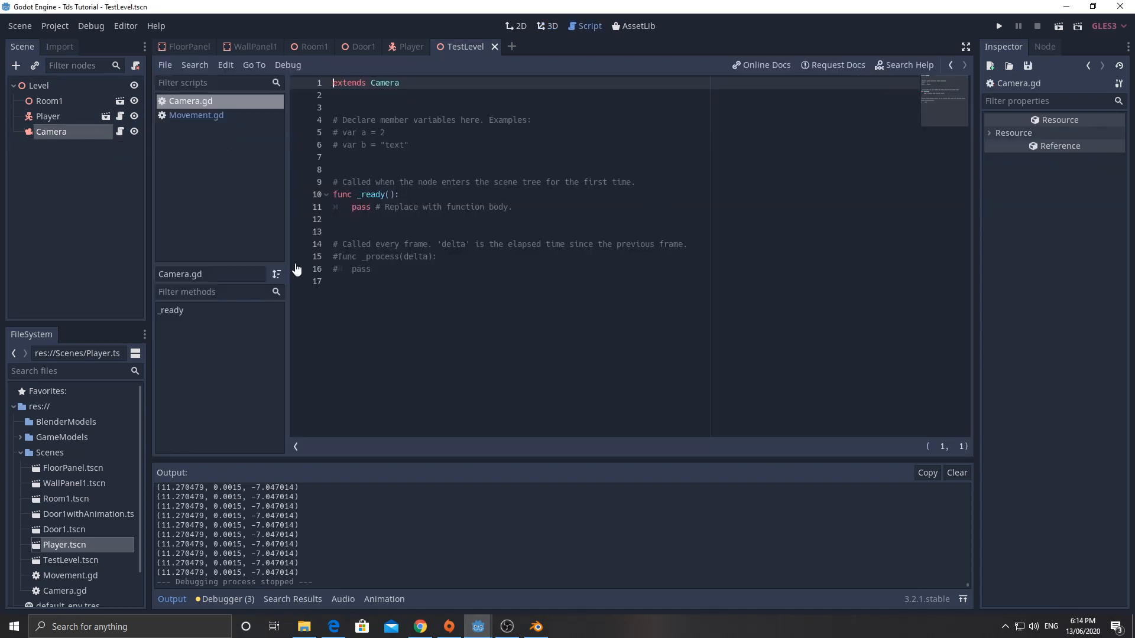
right_click(51, 131)
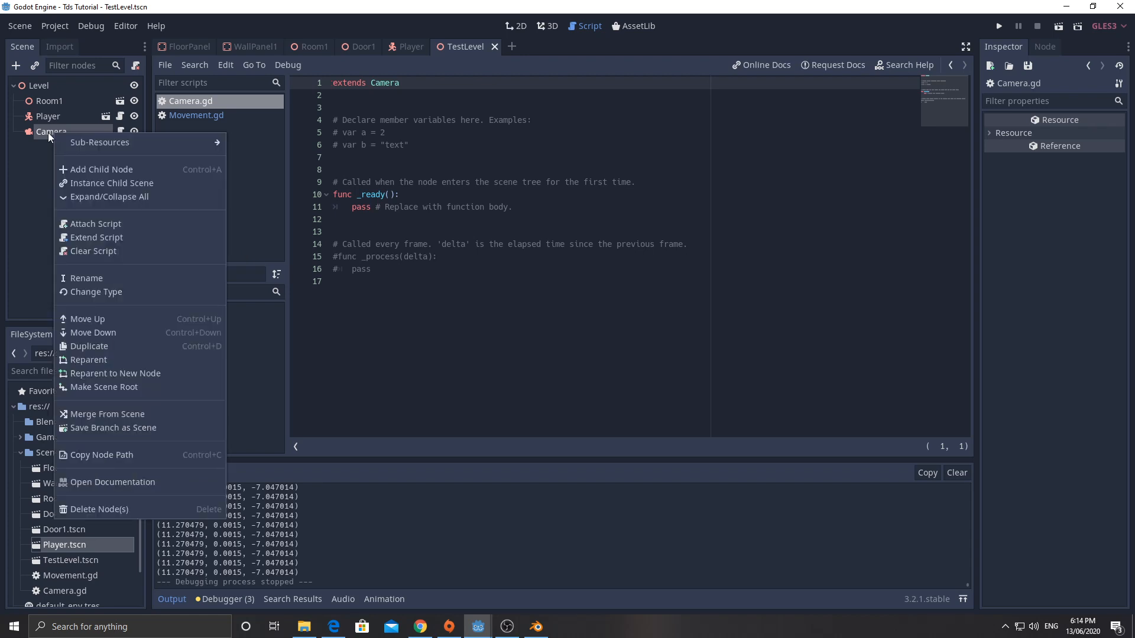
mouse_move(115, 373)
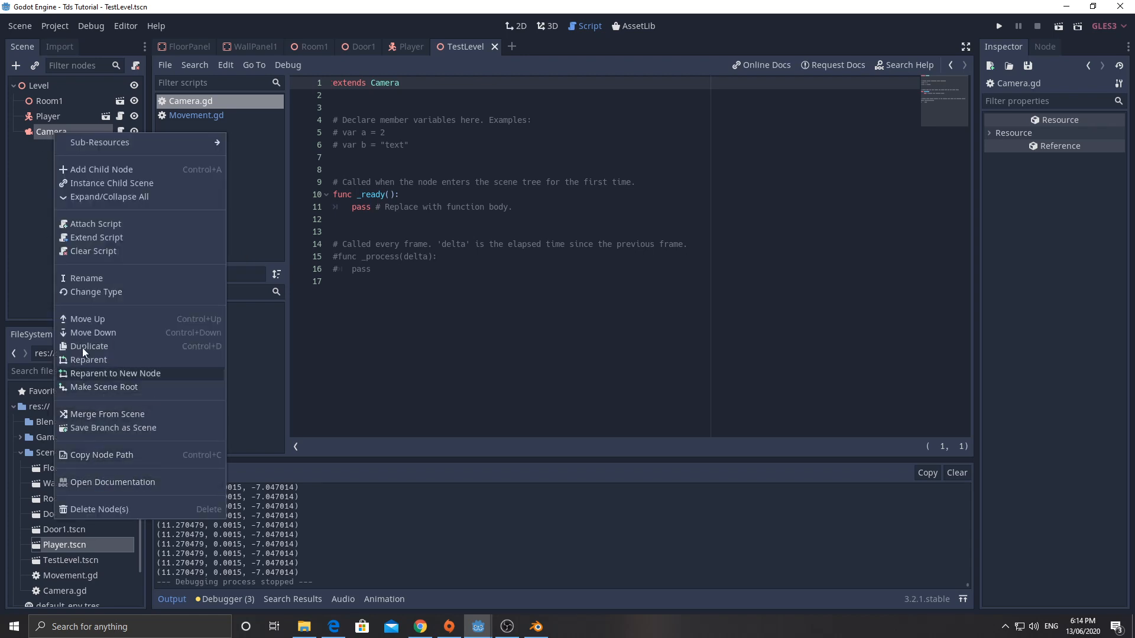
mouse_move(83, 376)
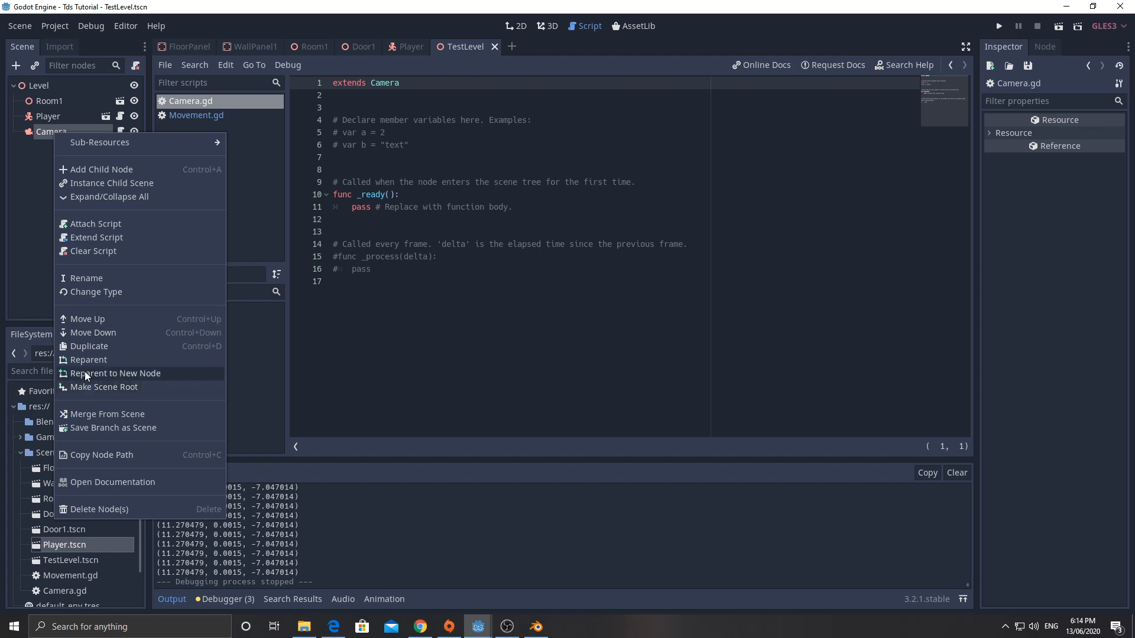
mouse_move(88, 434)
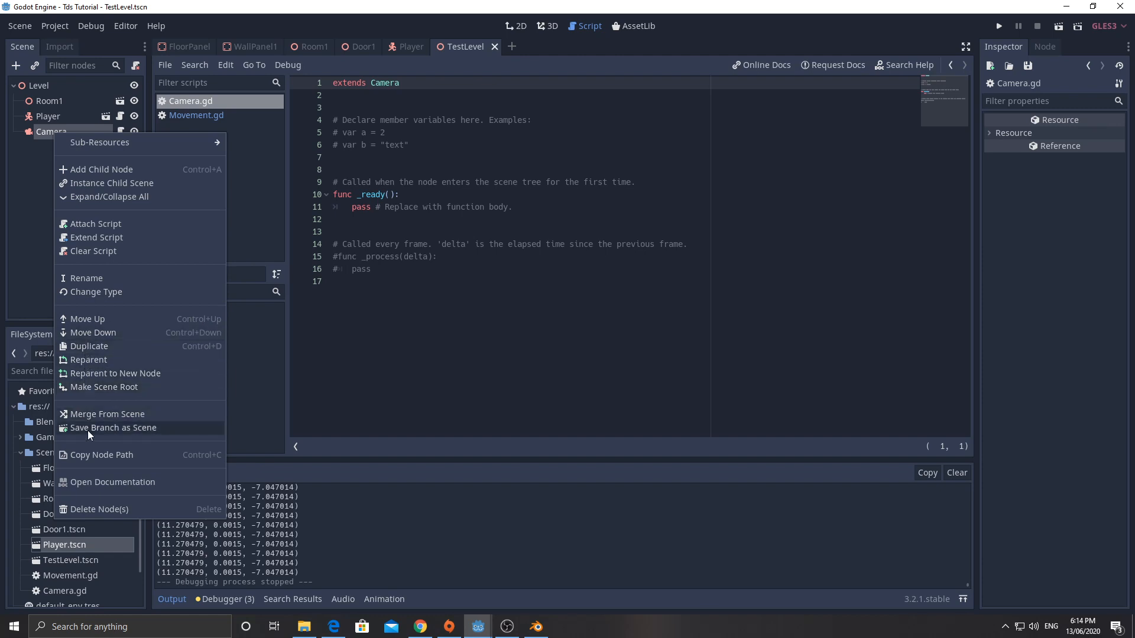
left_click(114, 428)
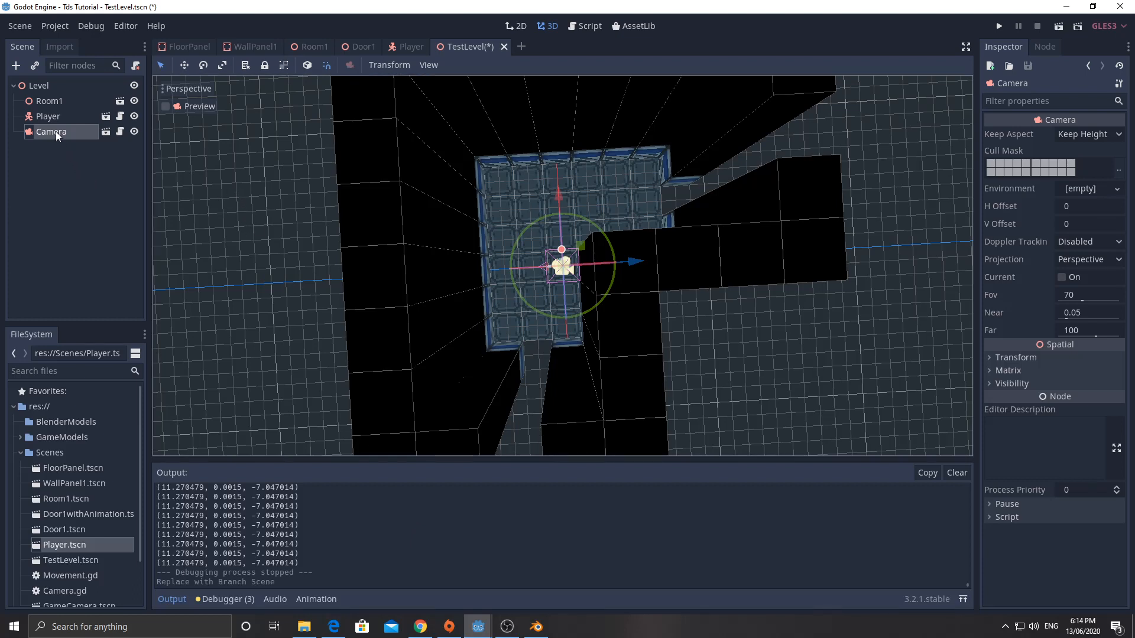
mouse_move(47, 136)
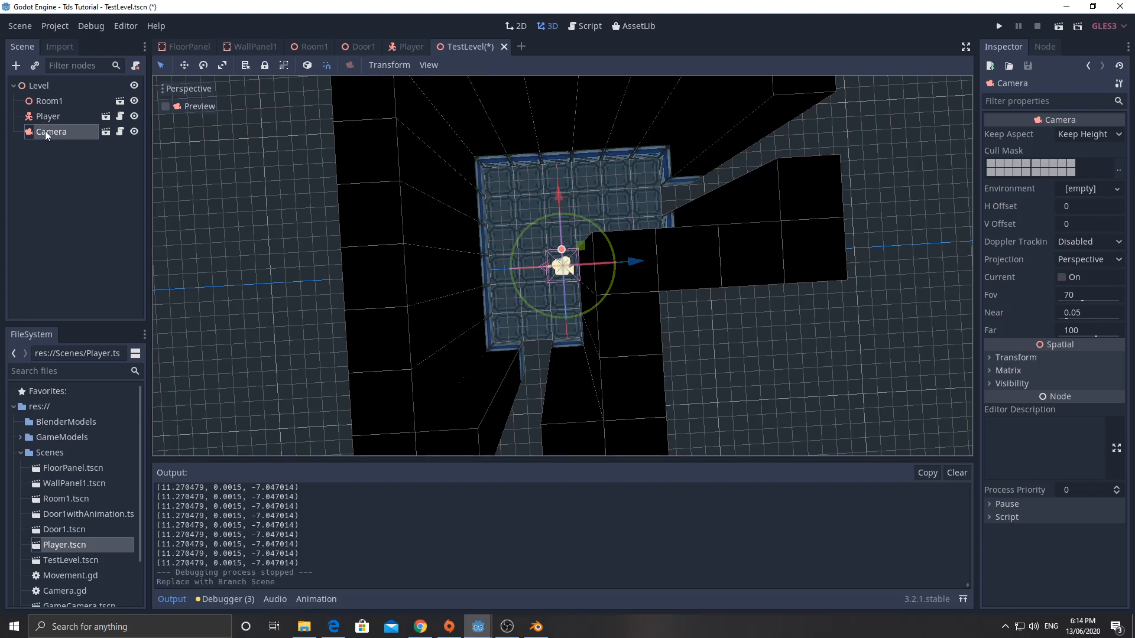
mouse_move(50, 117)
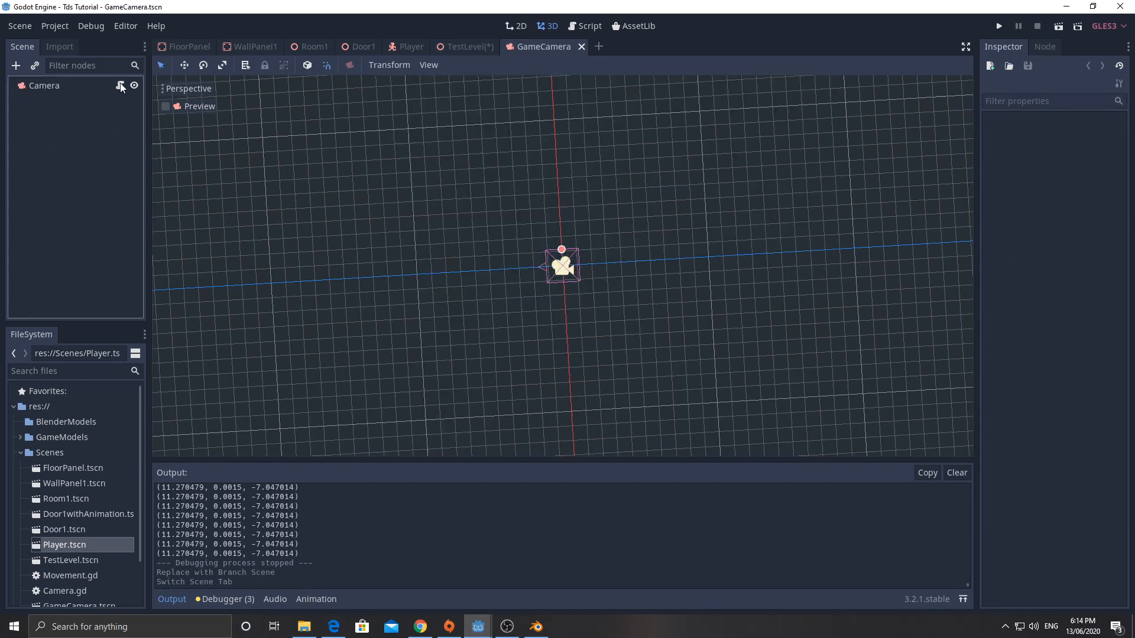
- Declare onready var player_follow = get_parent().get_node("Player") in the camera script
left_click(589, 25)
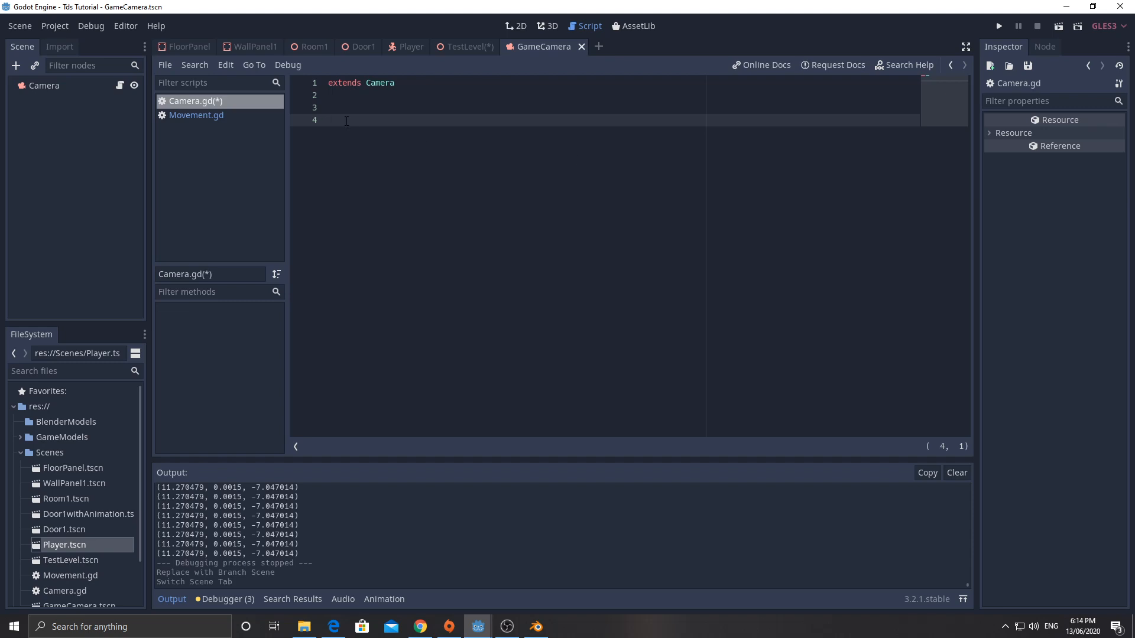
type("onready var =")
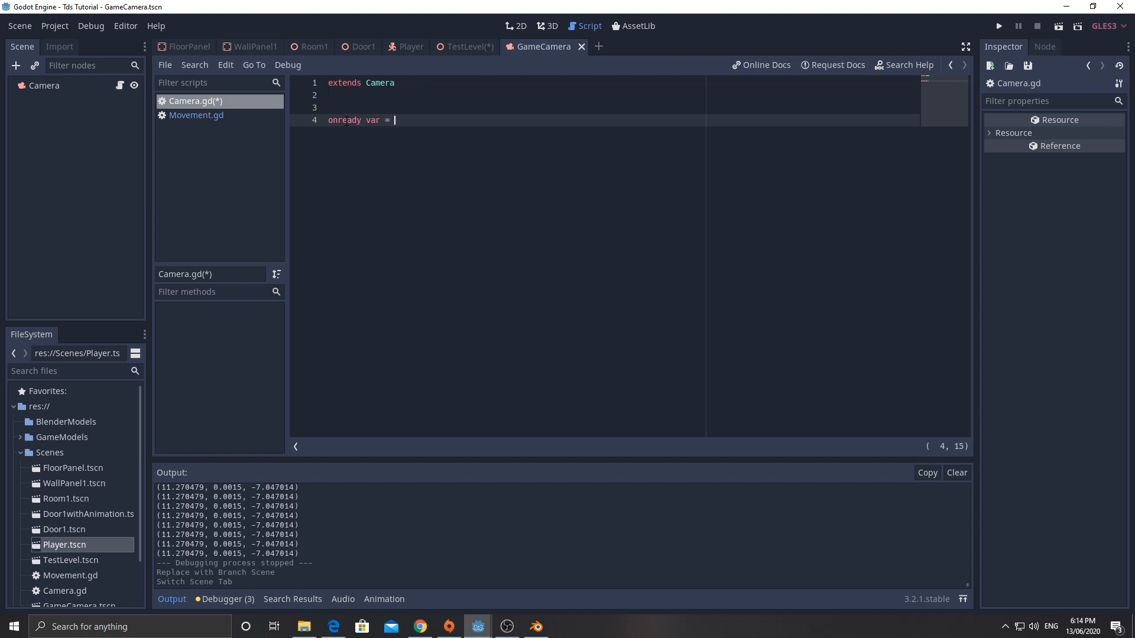
type("player_follow")
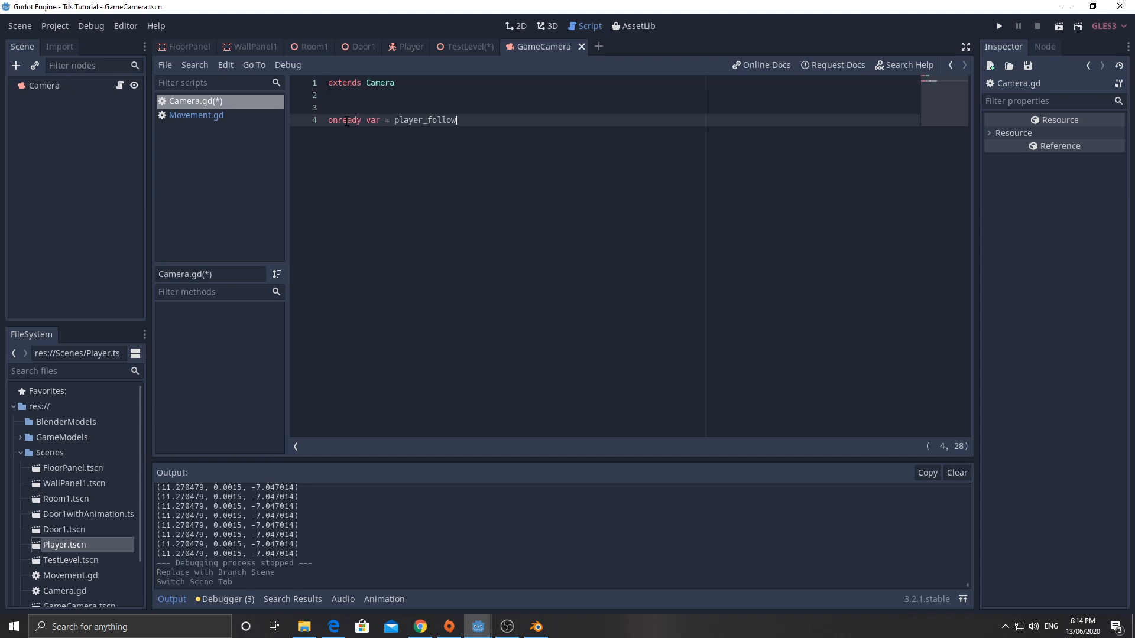
type("= get_pare")
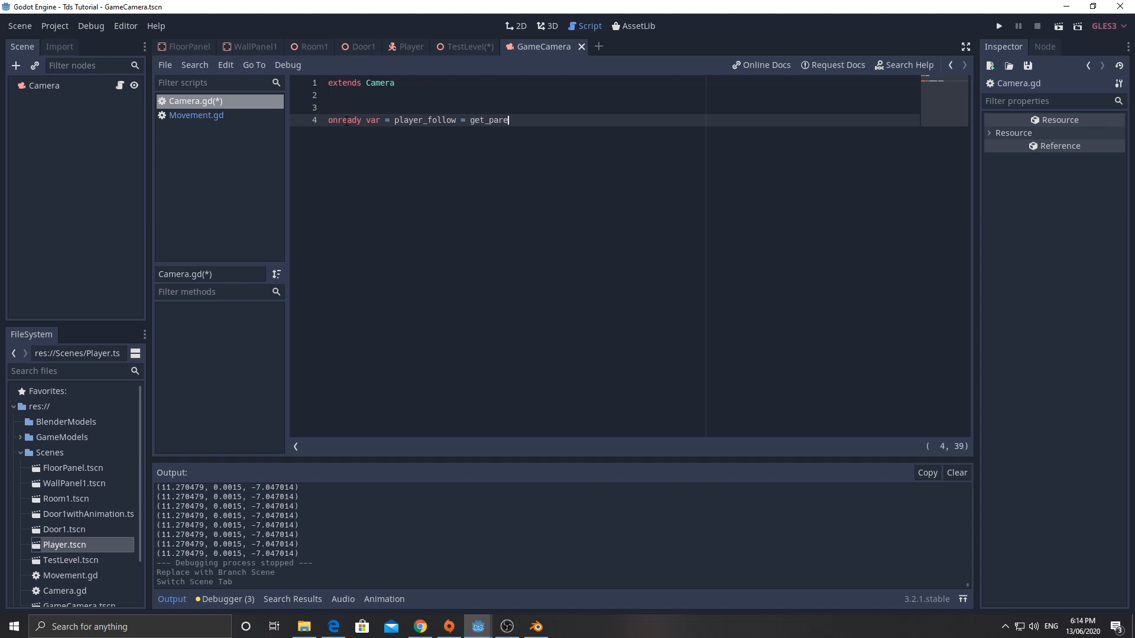
type("nt")
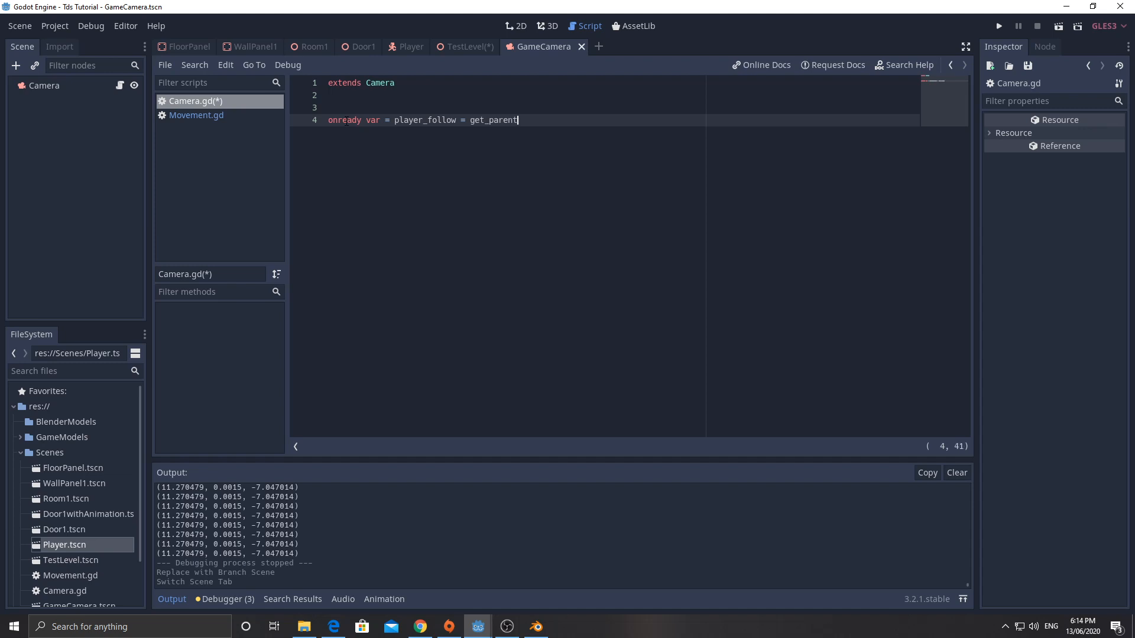
type("().get_node(\"Player")
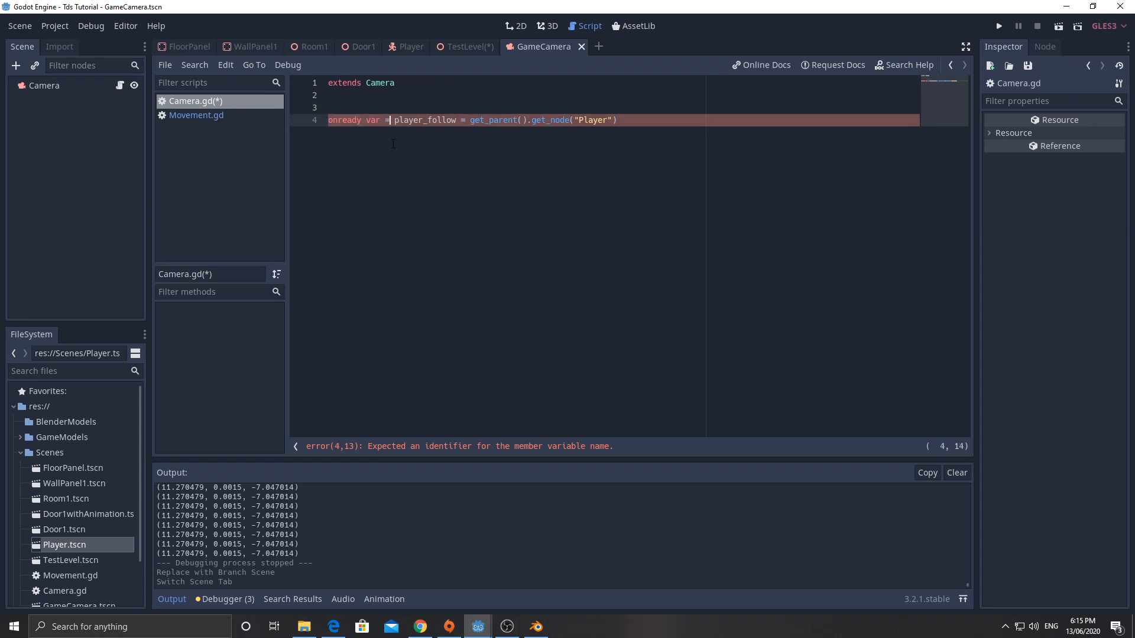
- Add a random_jitter variable initialised to 0
key("BackSpace")
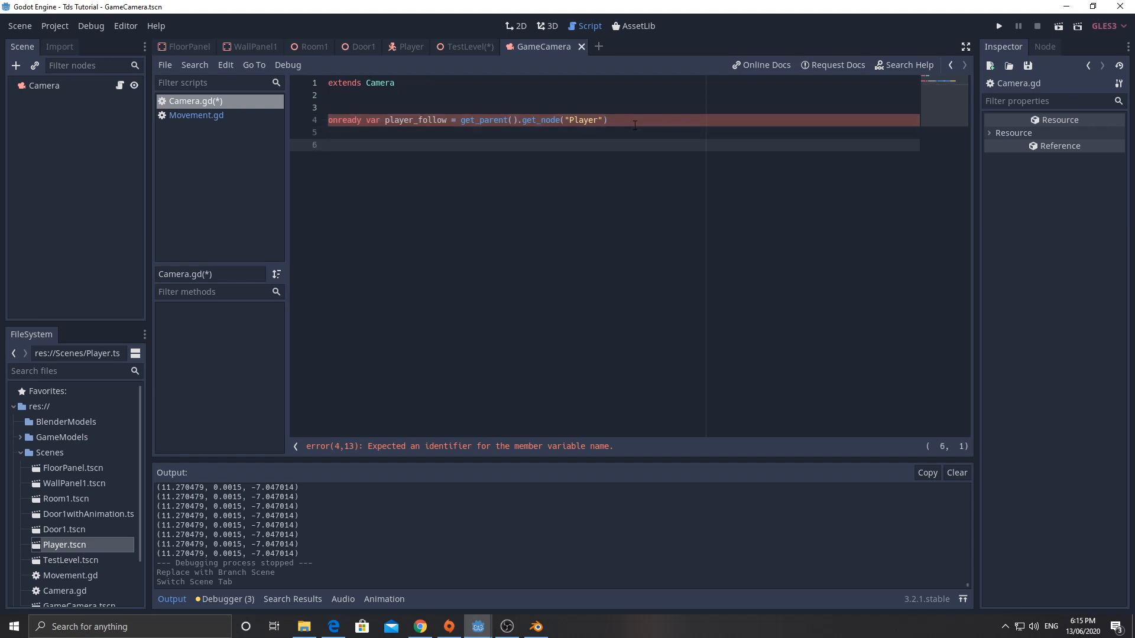
type("var rando")
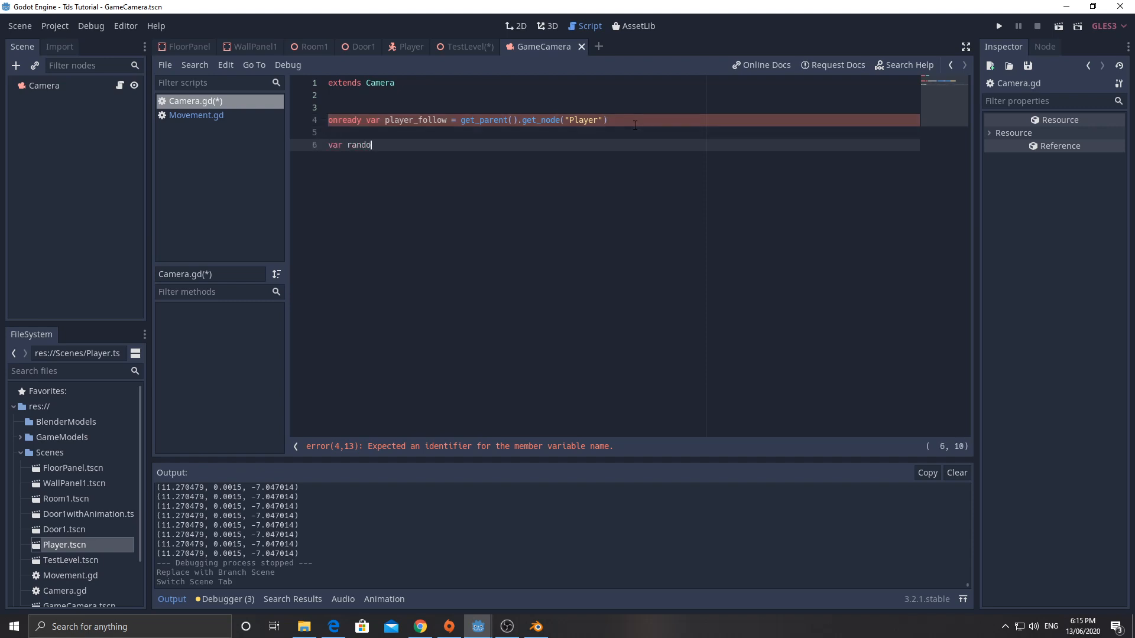
type("m_jitter")
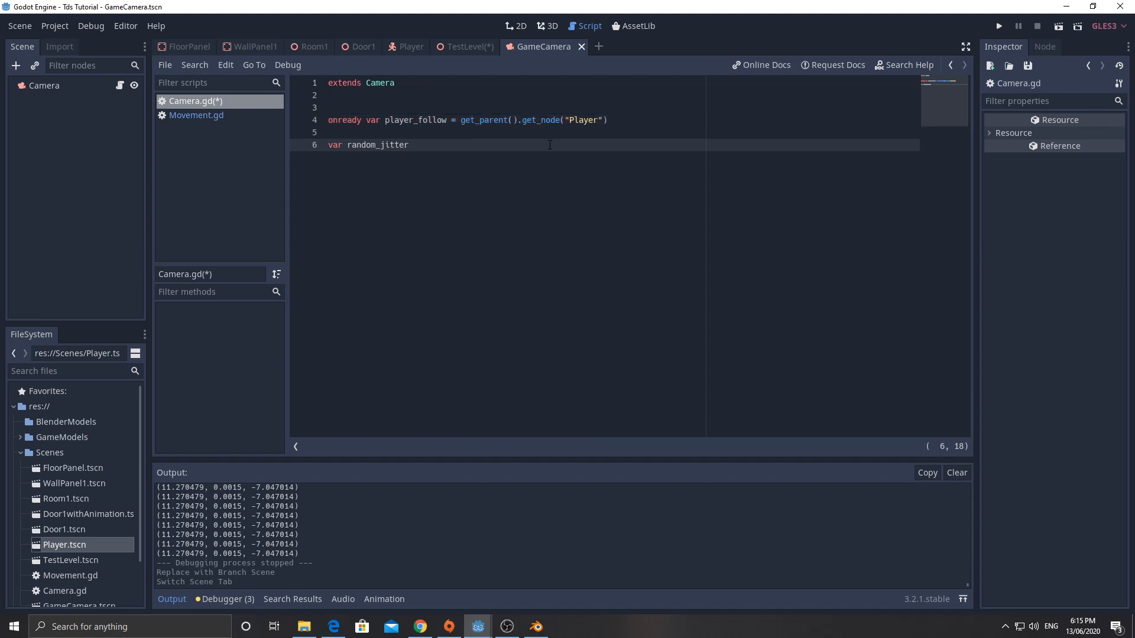
left_click(410, 144)
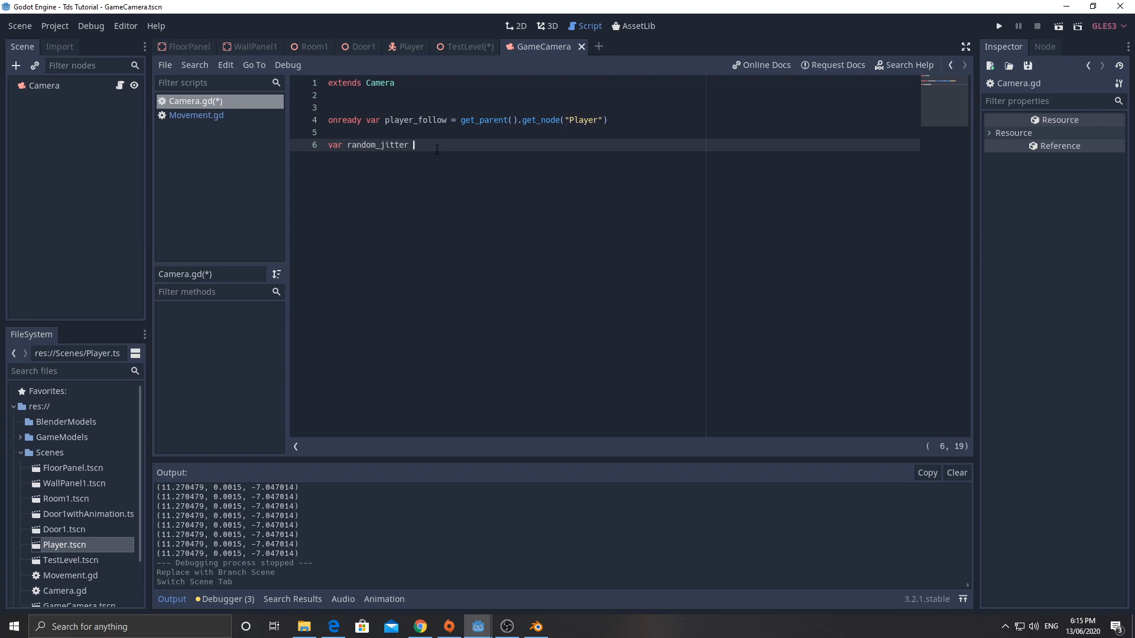
type("= 0")
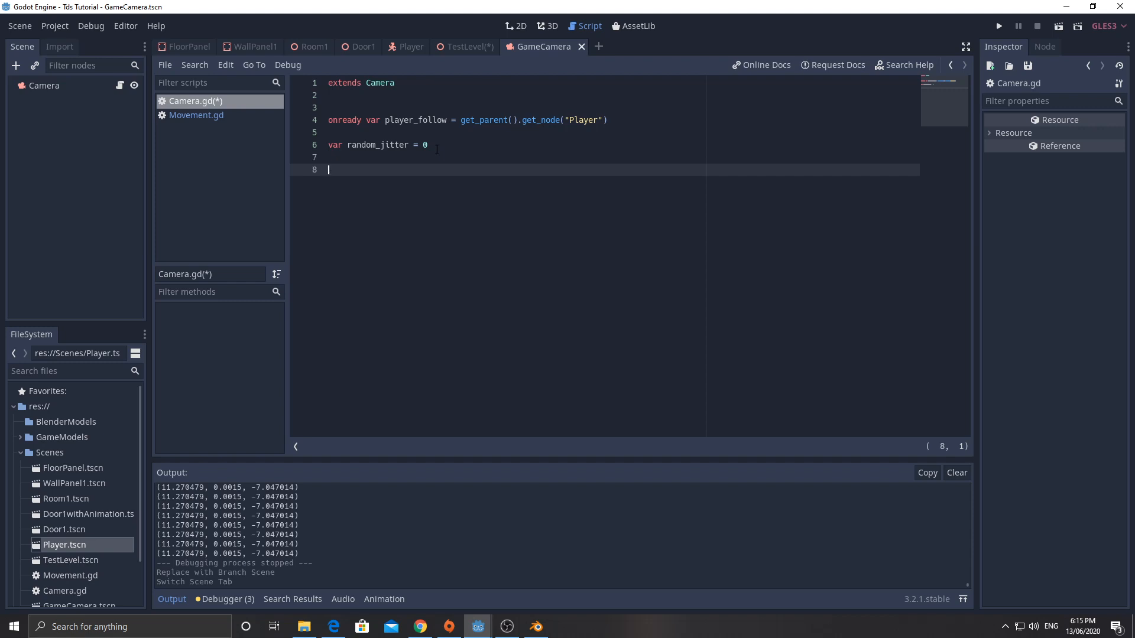
- Add a get_camera_shake() function stub
type("f")
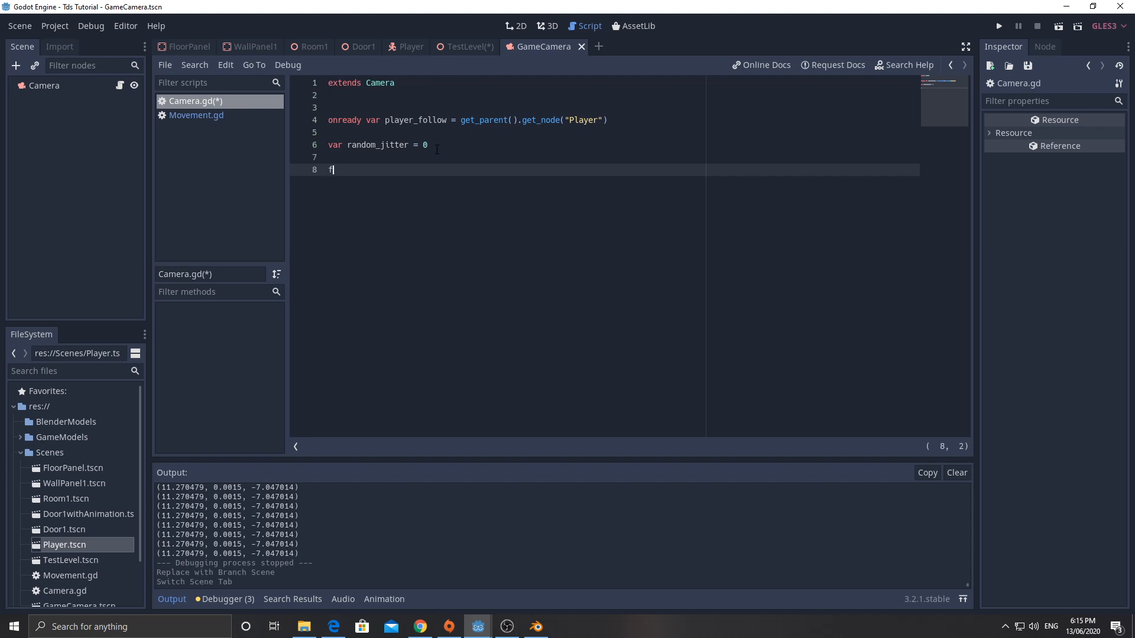
type("unc")
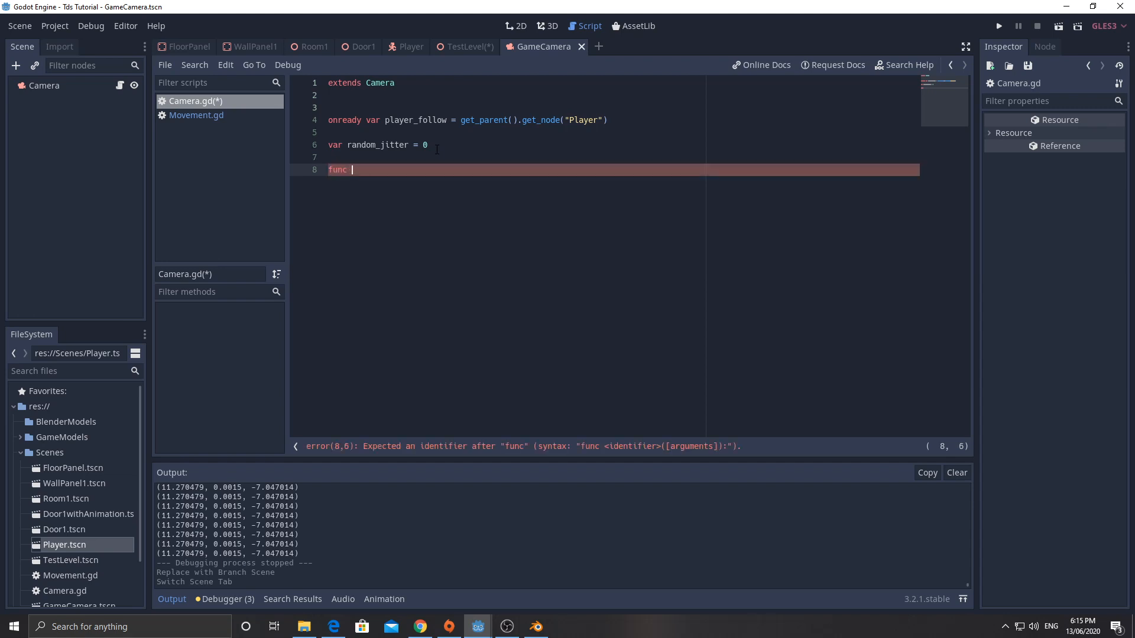
type("get_camera_sha")
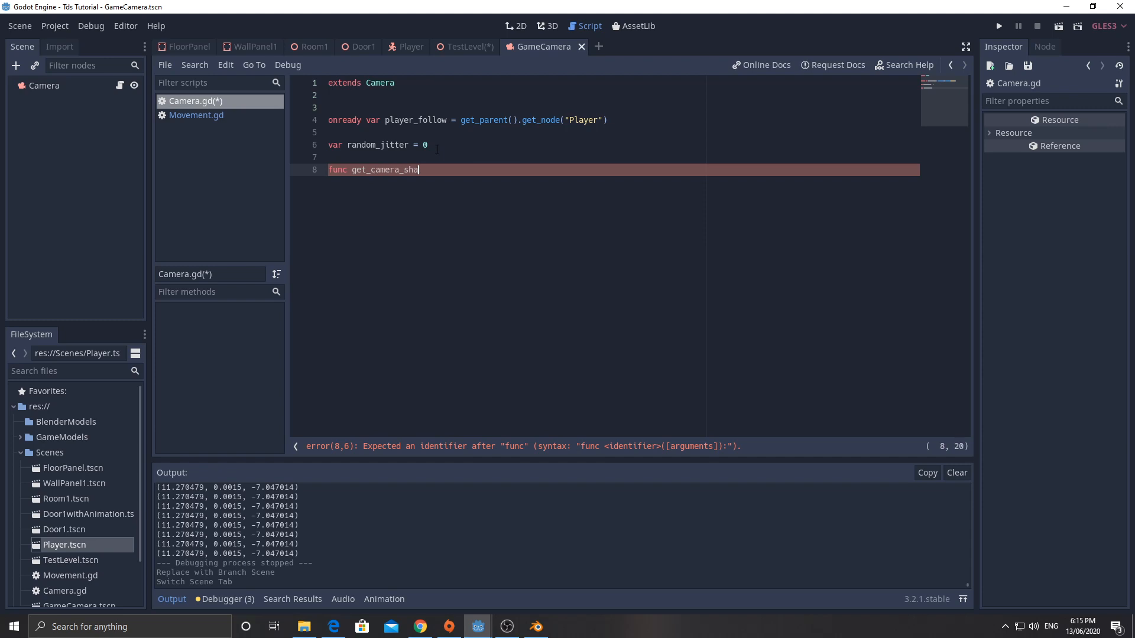
type("ke():")
type("pass")
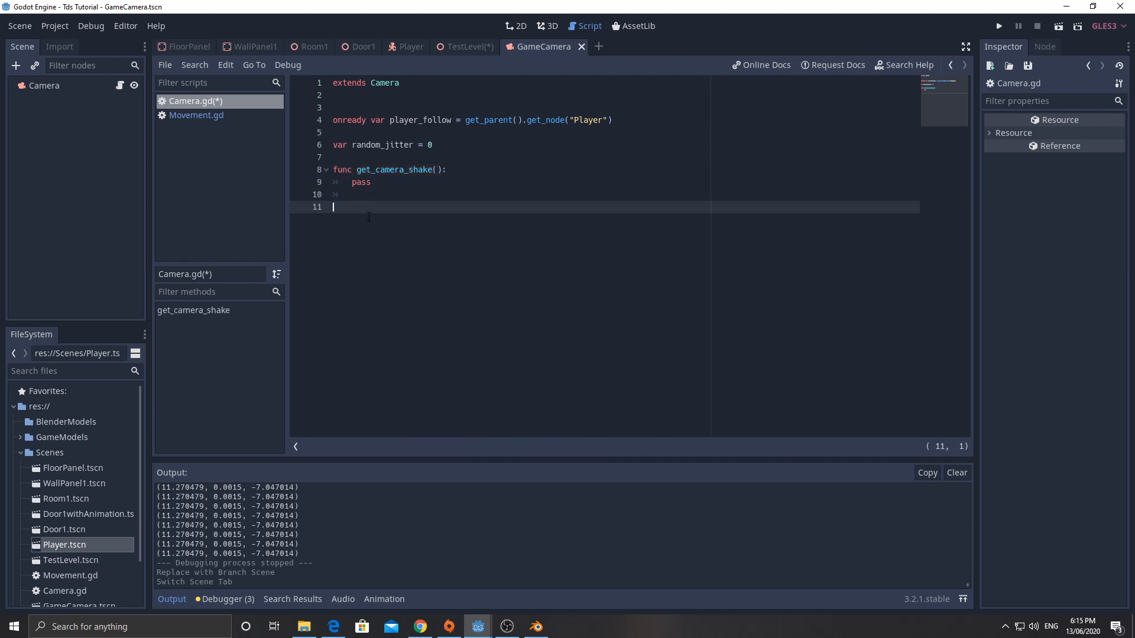
- Add func _process(delta) with var camera_shake = get_camera_shake()
type("func _p")
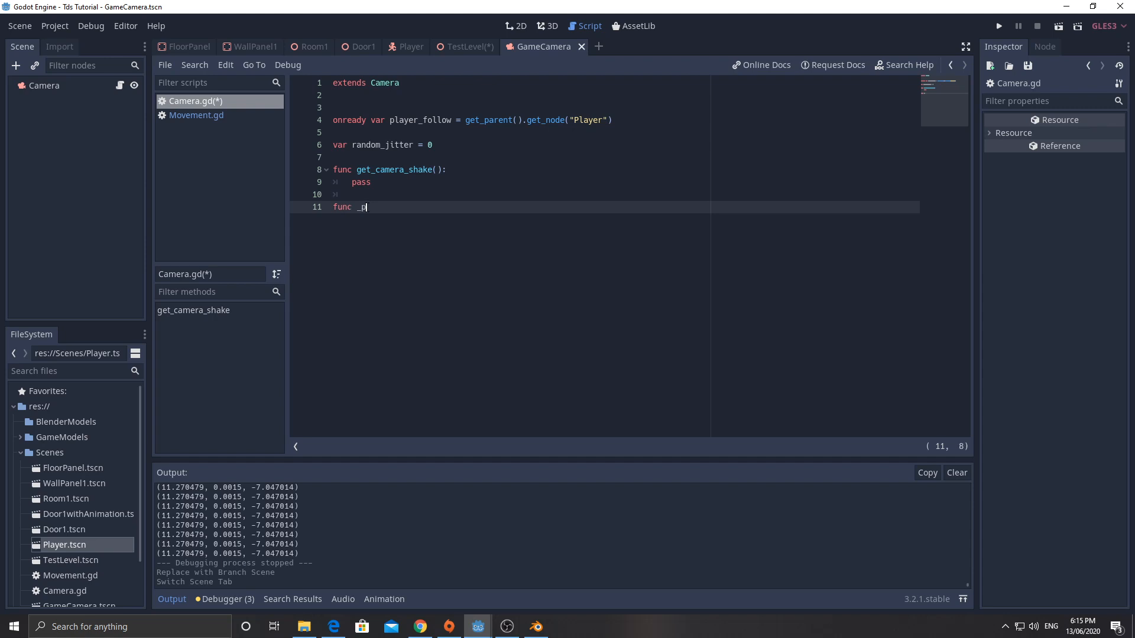
type("rocess")
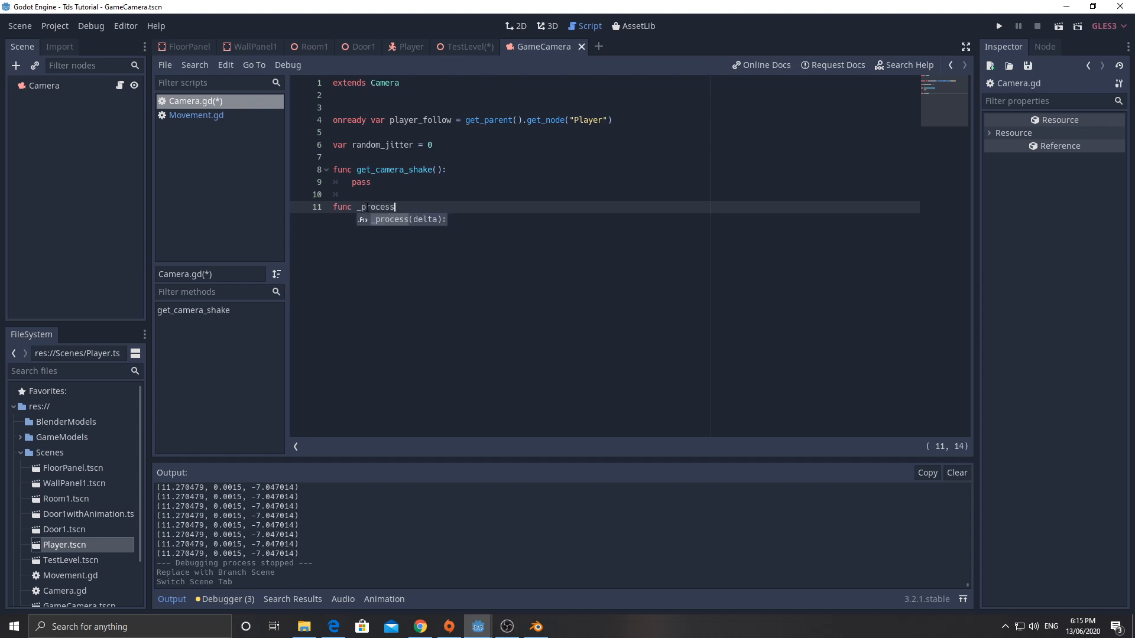
type("(")
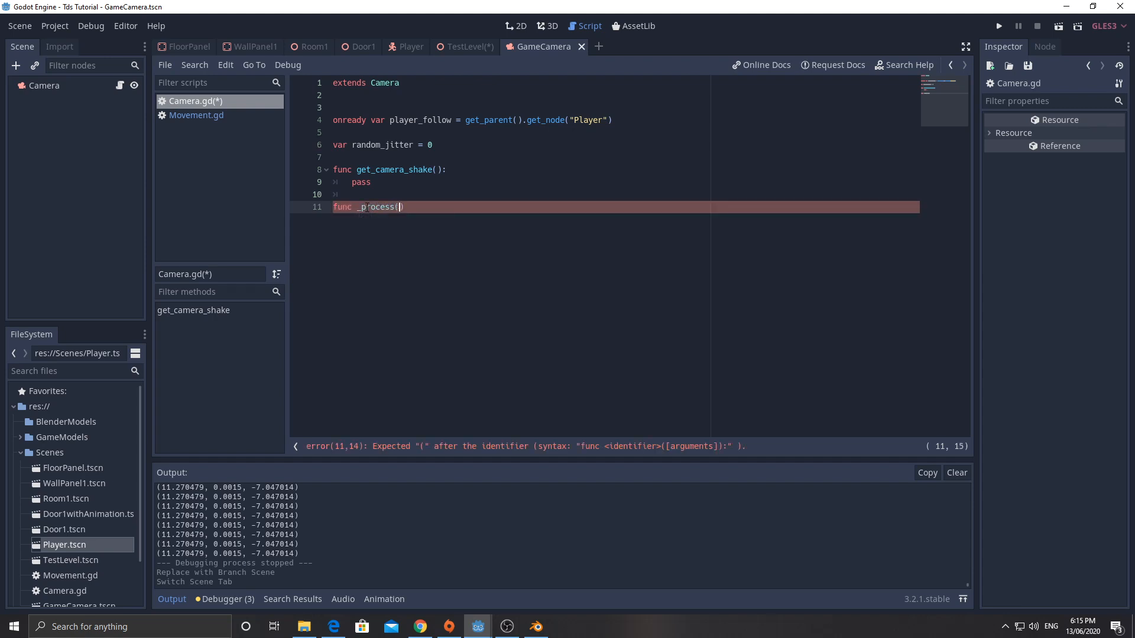
type("delta")
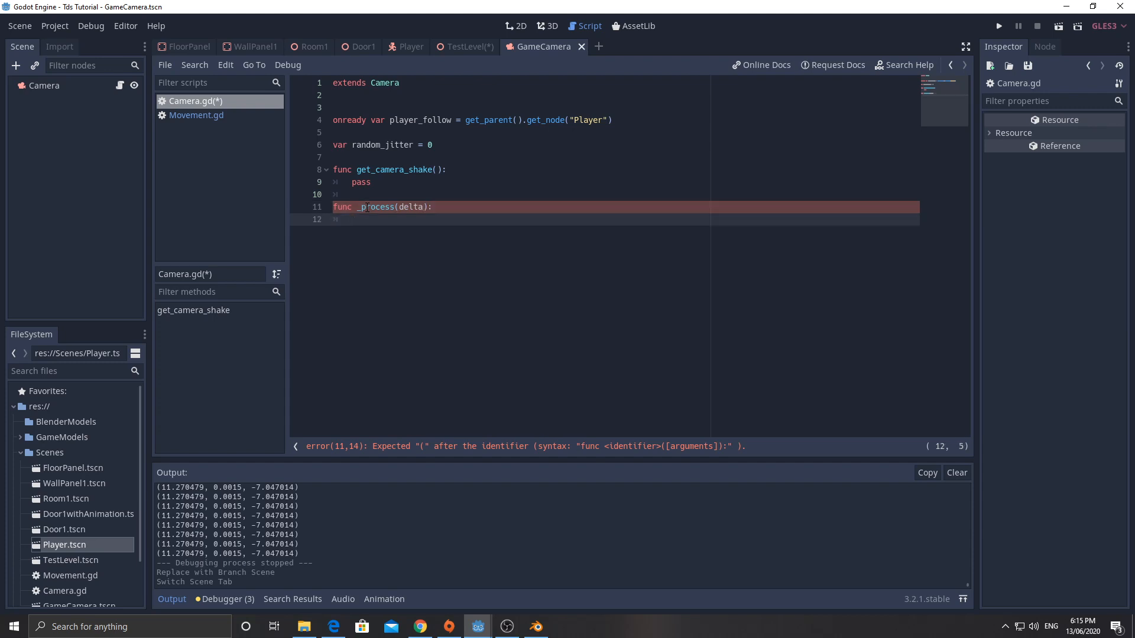
type("v")
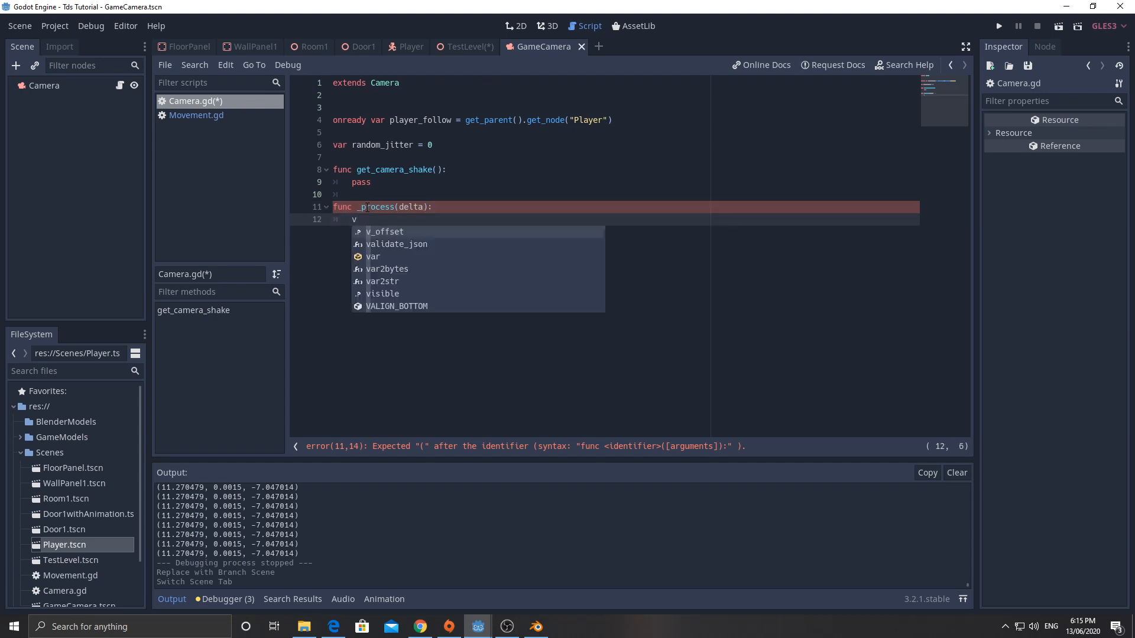
type("ar camera_shj")
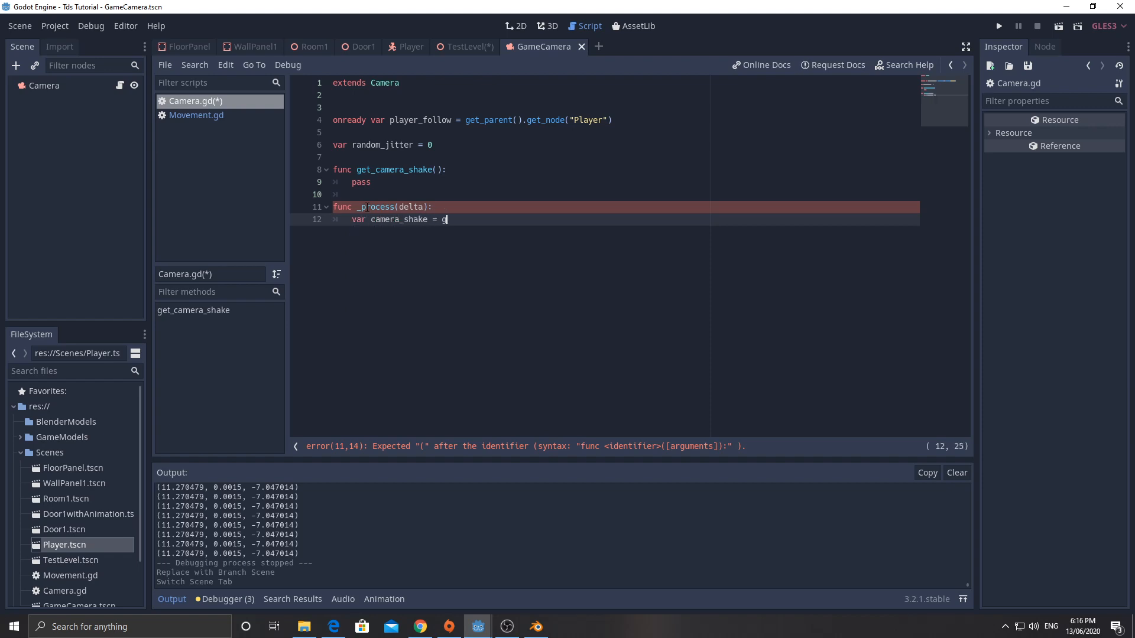
type("et_camera_shake")
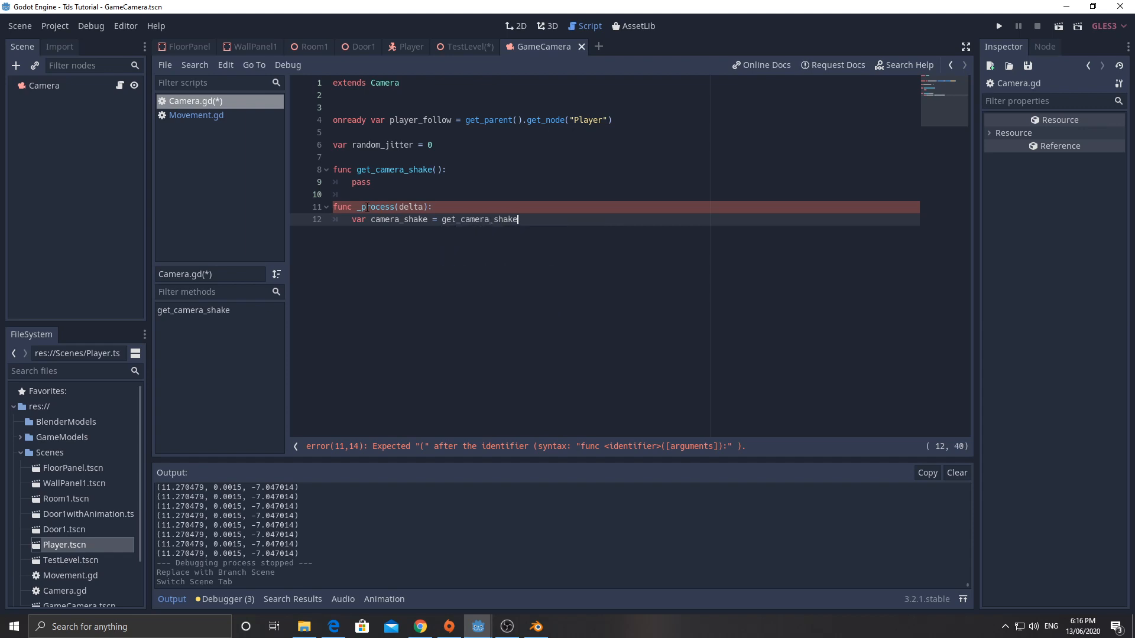
type("()")
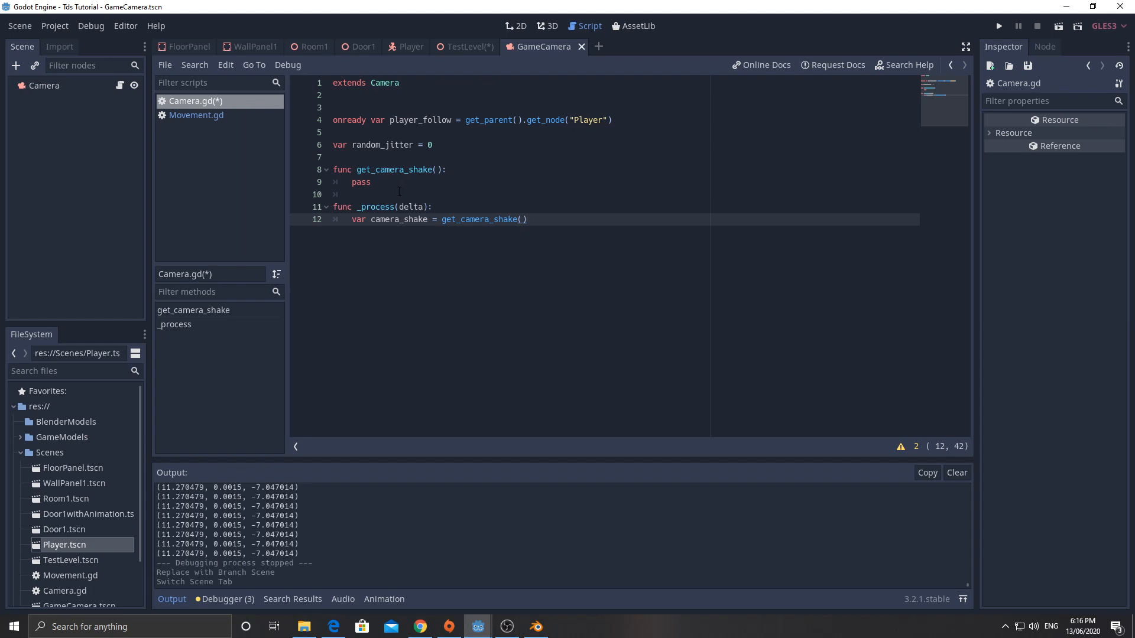
mouse_move(547, 229)
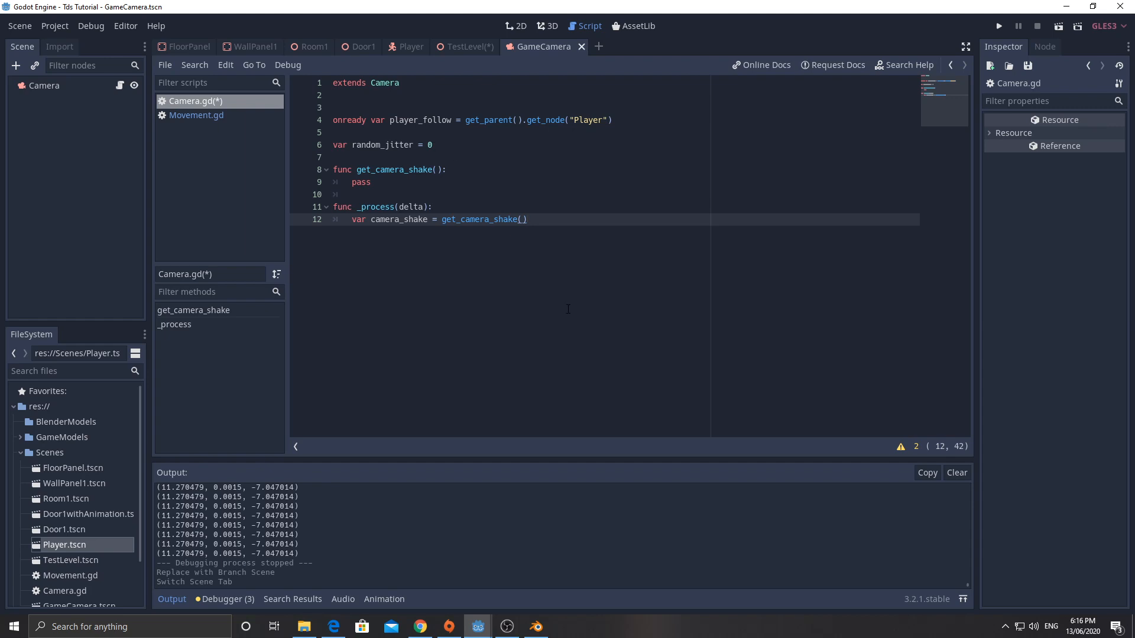
mouse_move(608, 239)
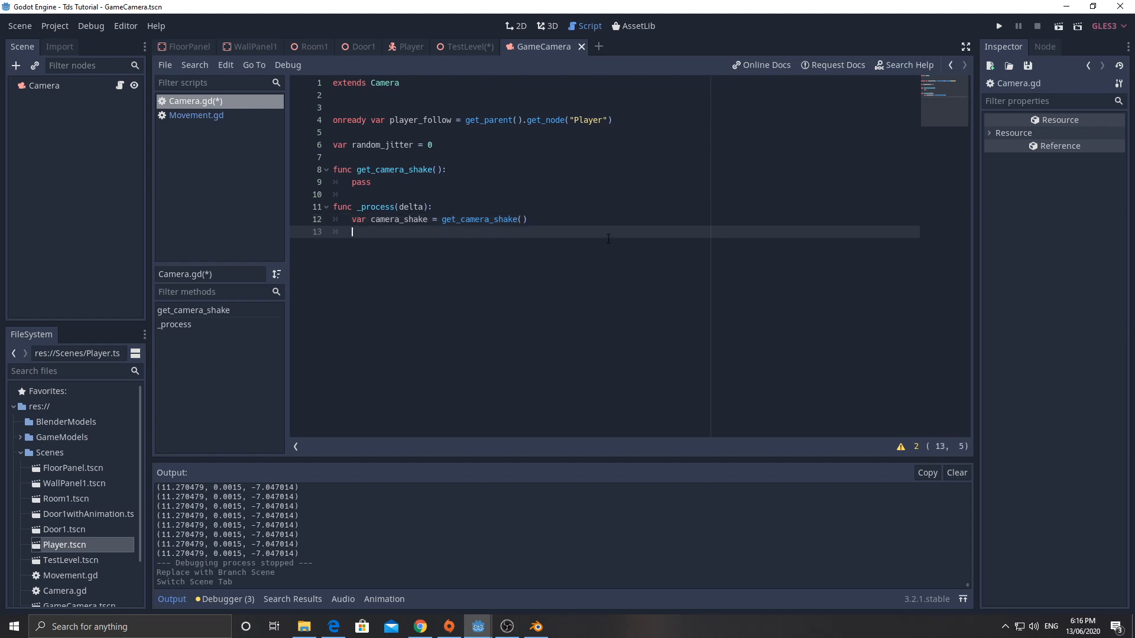
- Create camera_pos as Vector3.ZERO and set camera_pos.x to player_follow.translation.x + camera_shake.x
type("var camera_pos =")
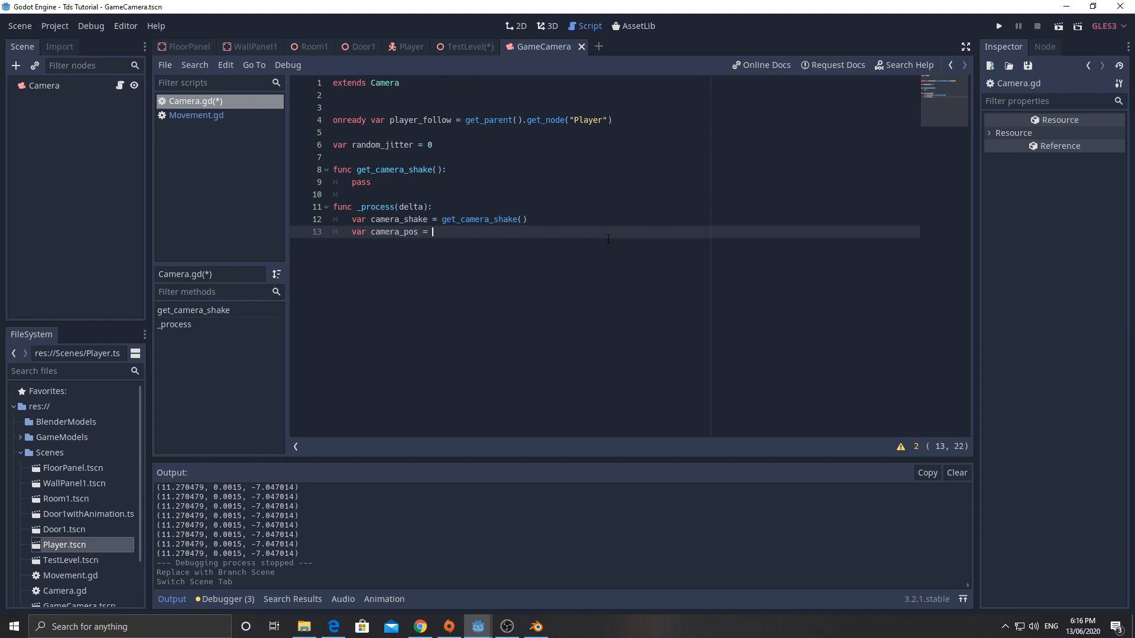
type("Vector3.ZERO")
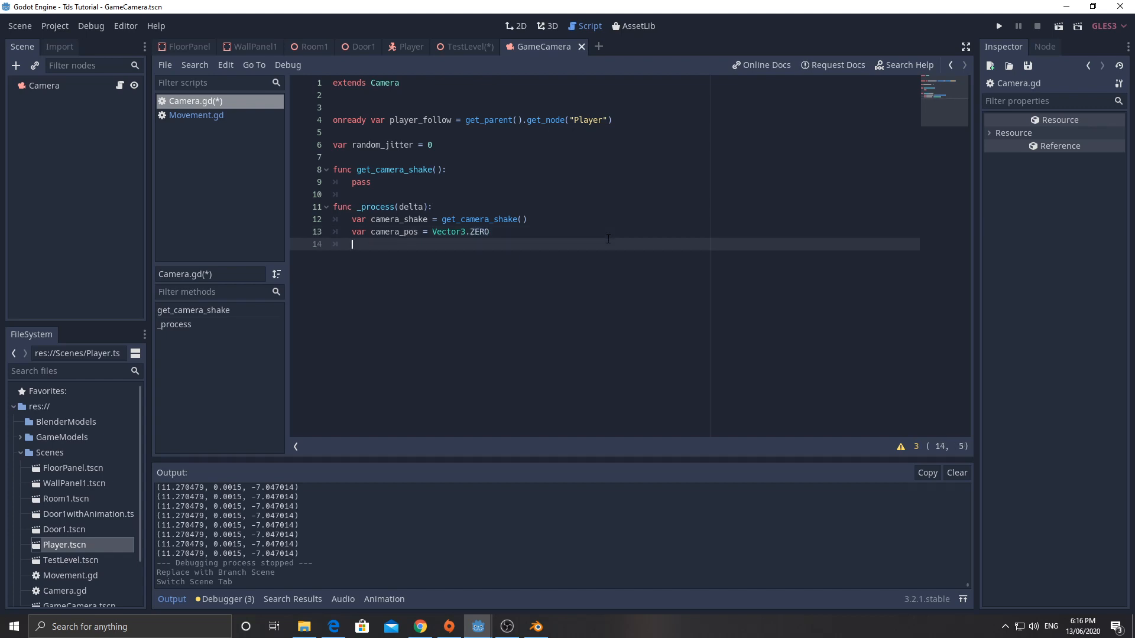
type("camera_pos")
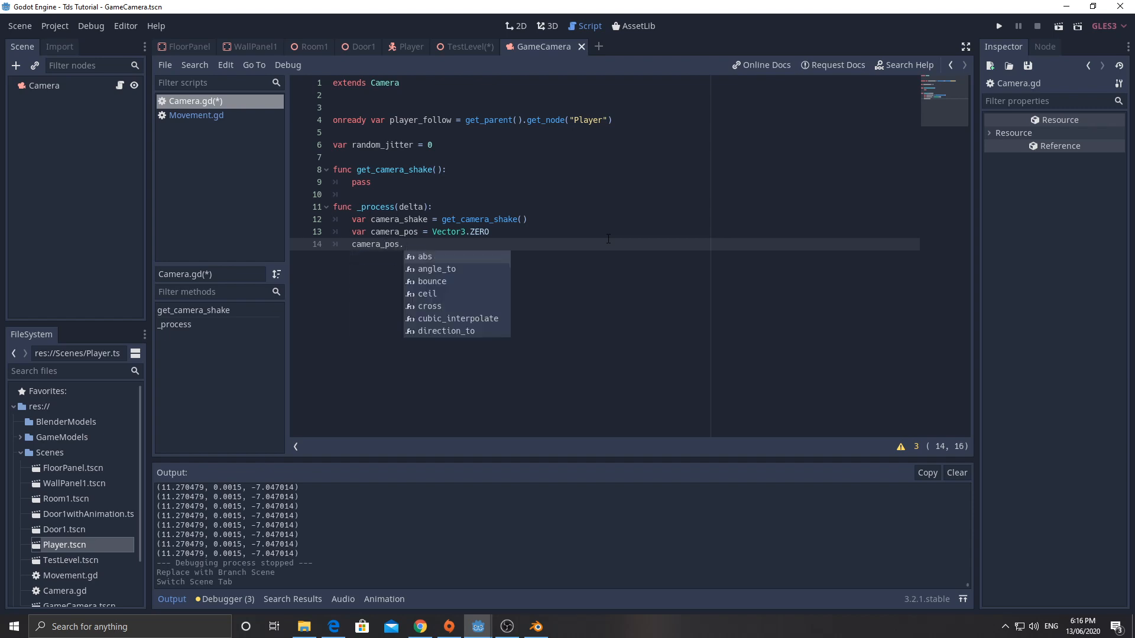
type(".x =")
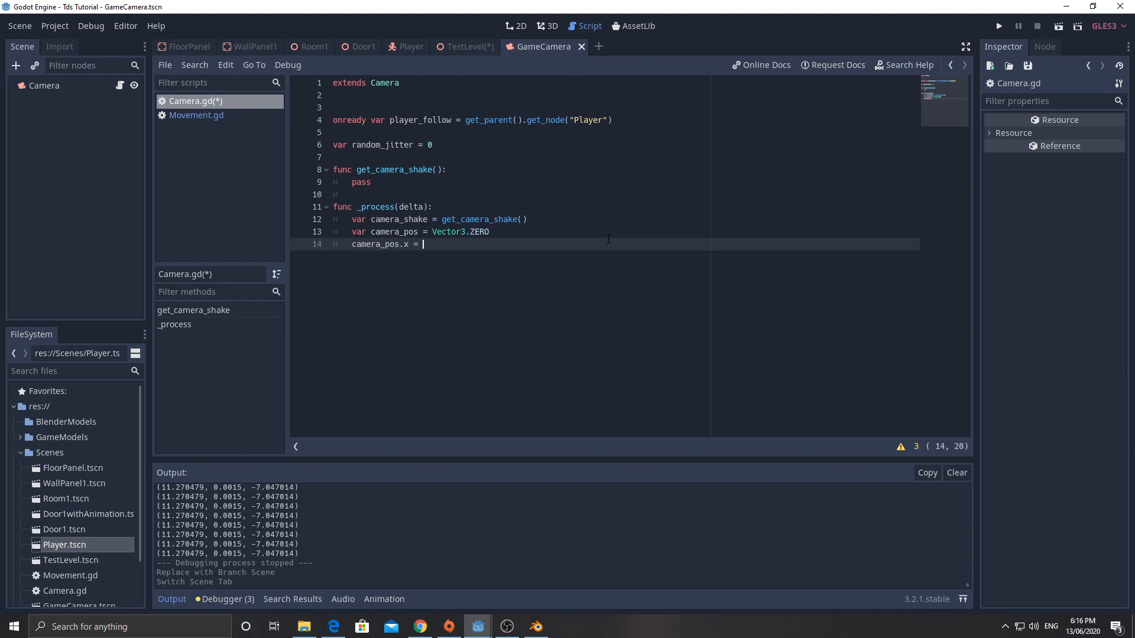
type("player_follow.")
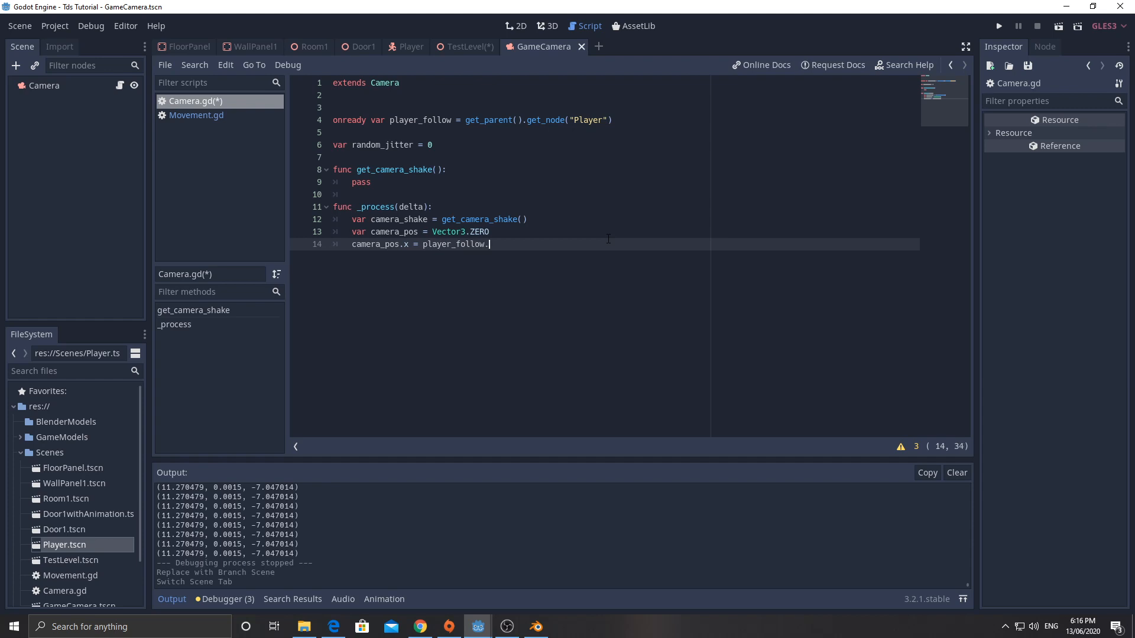
type("translation.x +")
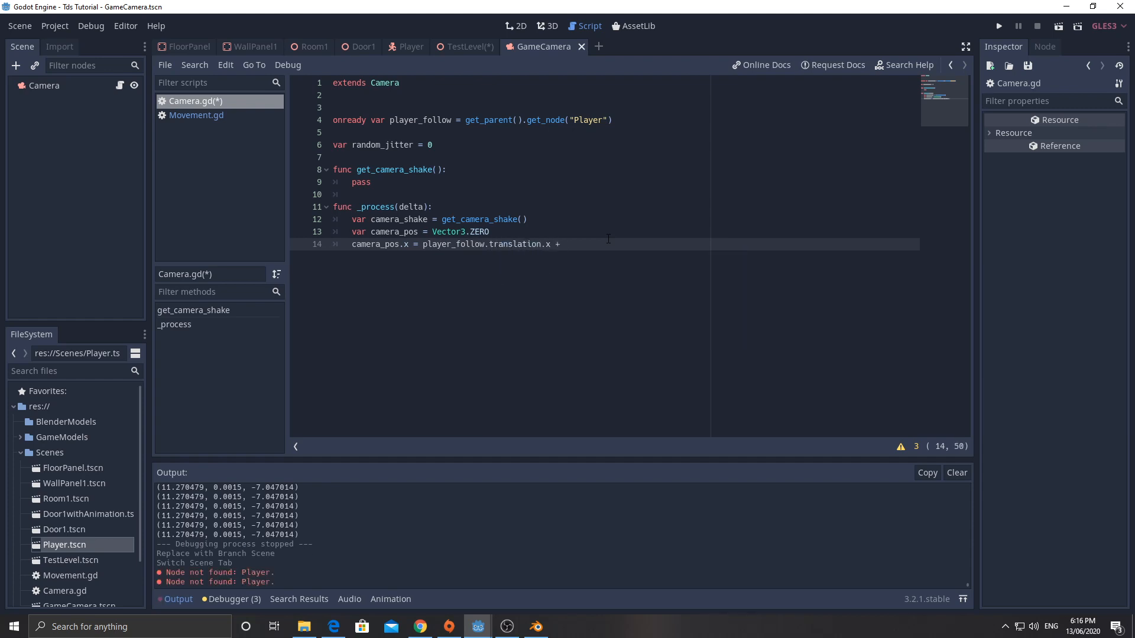
type("camera_shake.x")
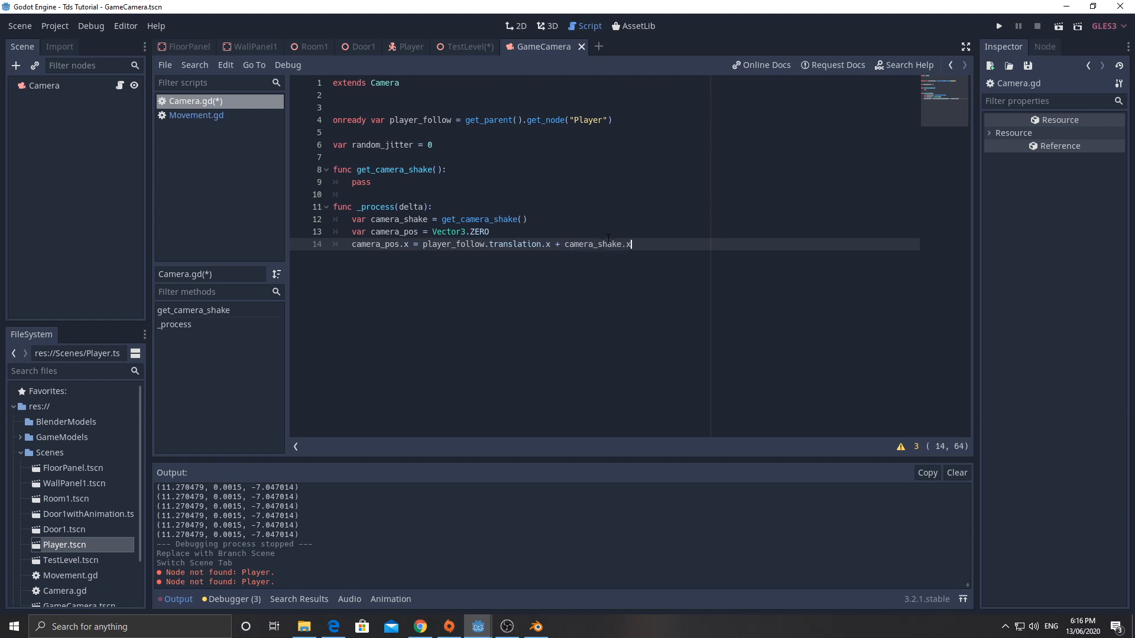
type("came")
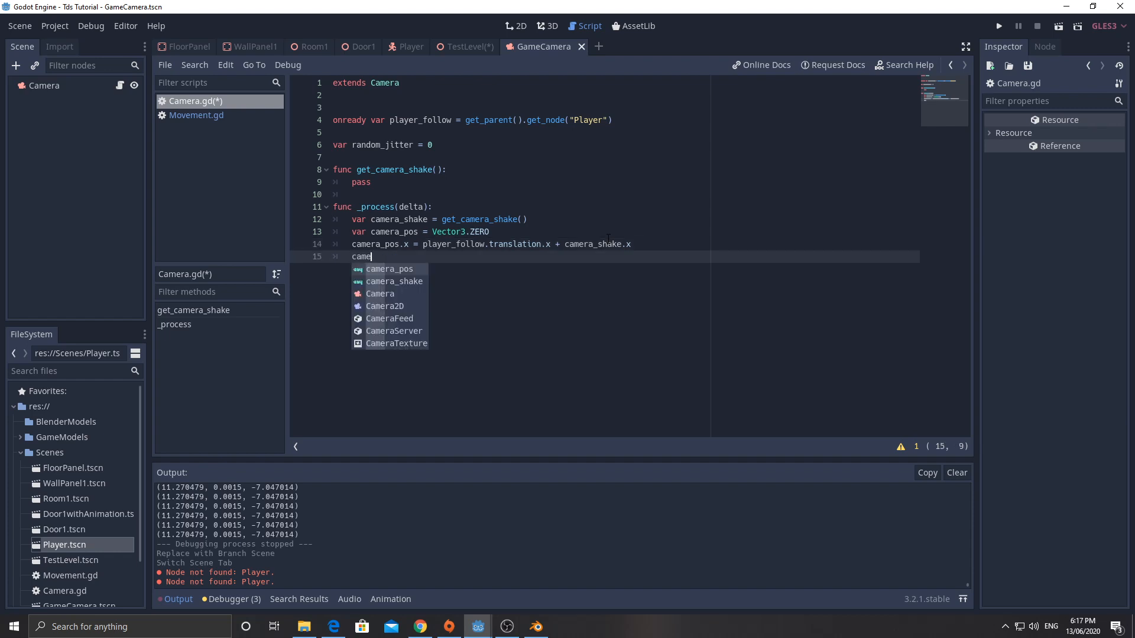
- Set camera_pos.z to player_follow.translation.z + camera_shake.y, checking the level in 3D
type("camera_pos.z =")
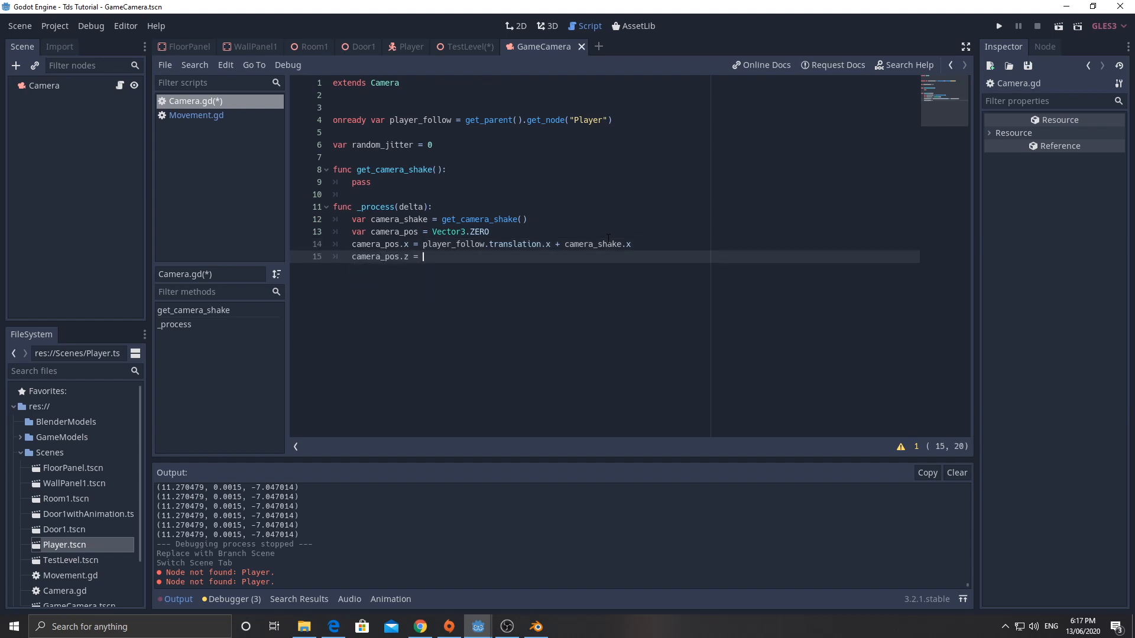
type("player_follow.")
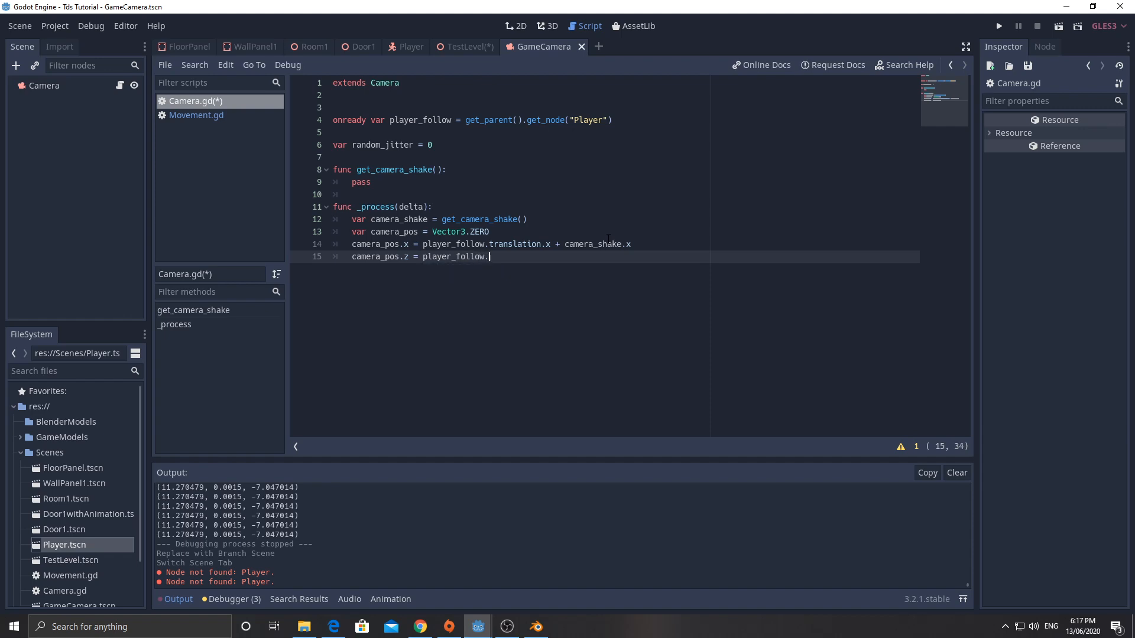
type("translation")
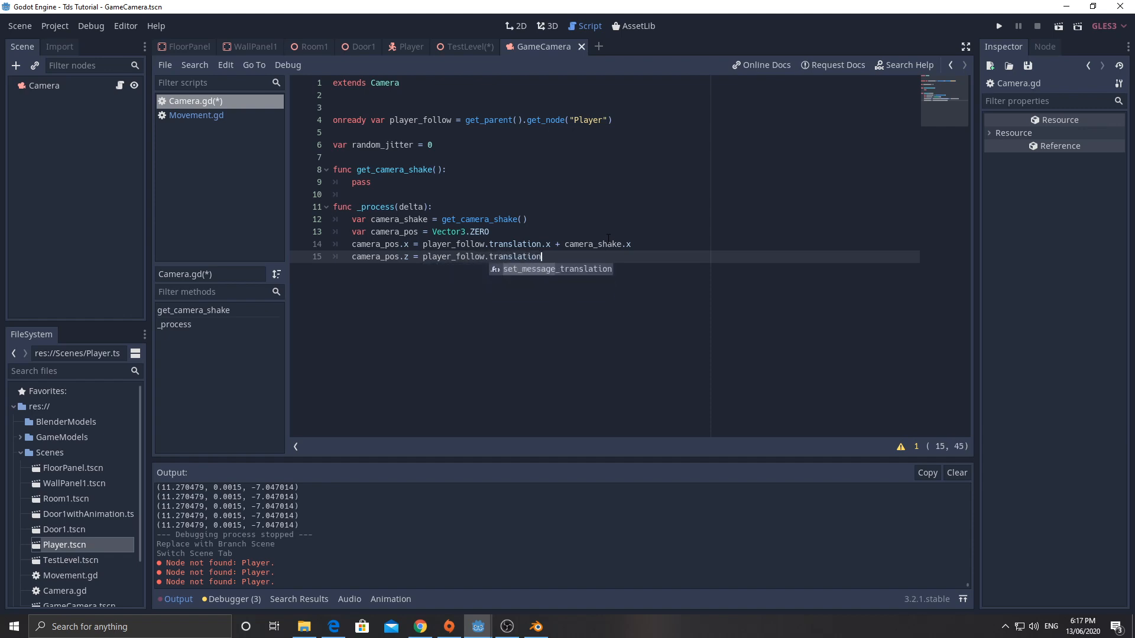
type(".z")
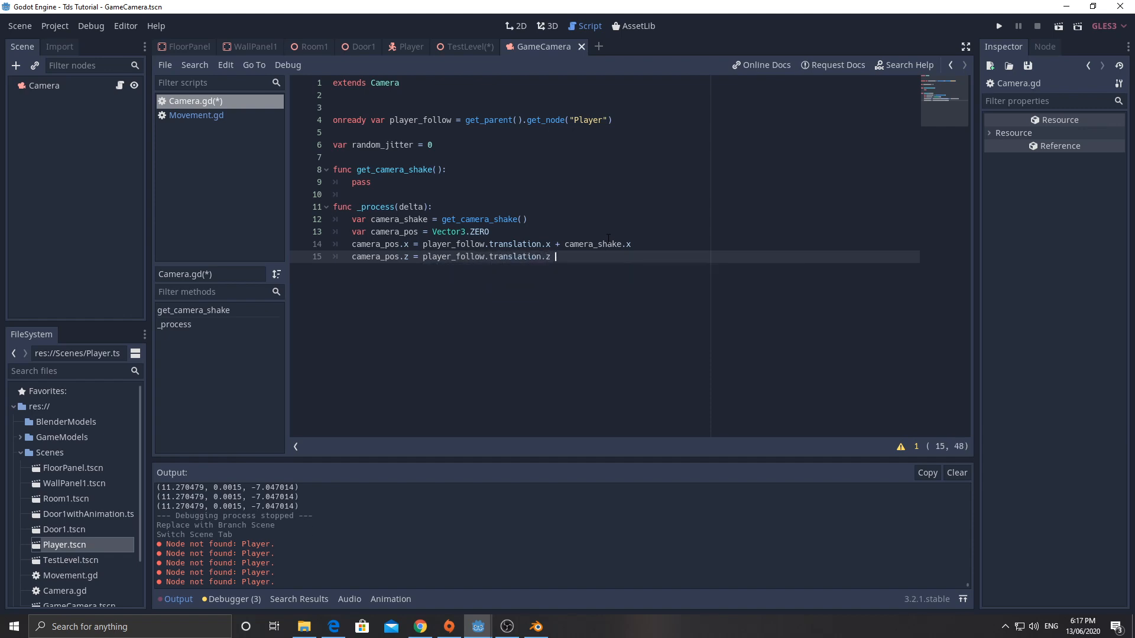
type("+ camera_")
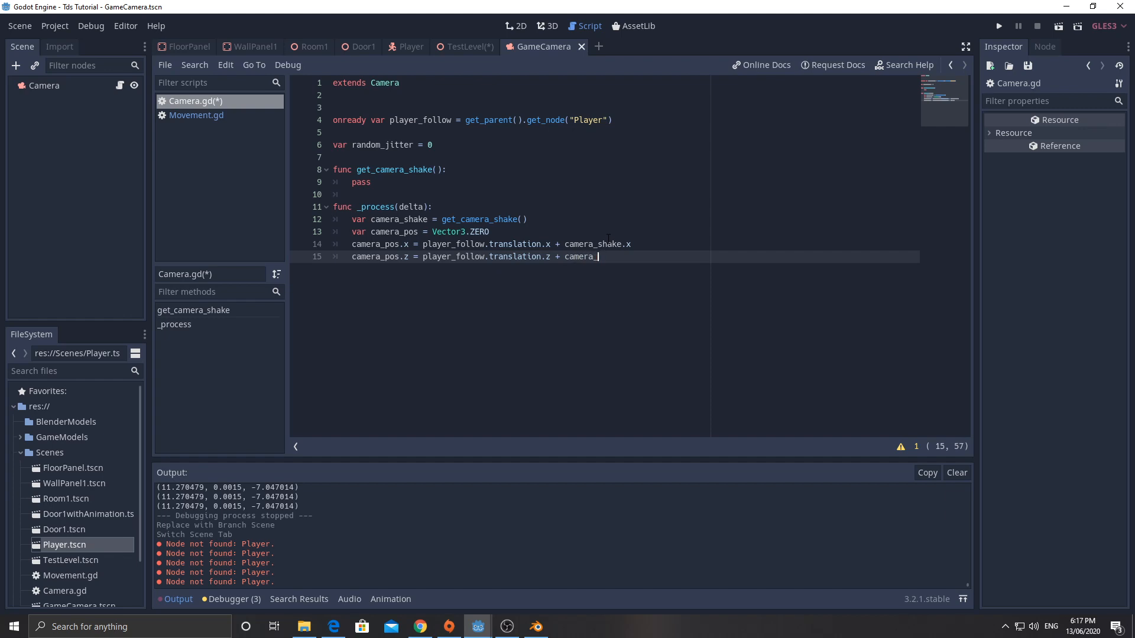
type("shake.y")
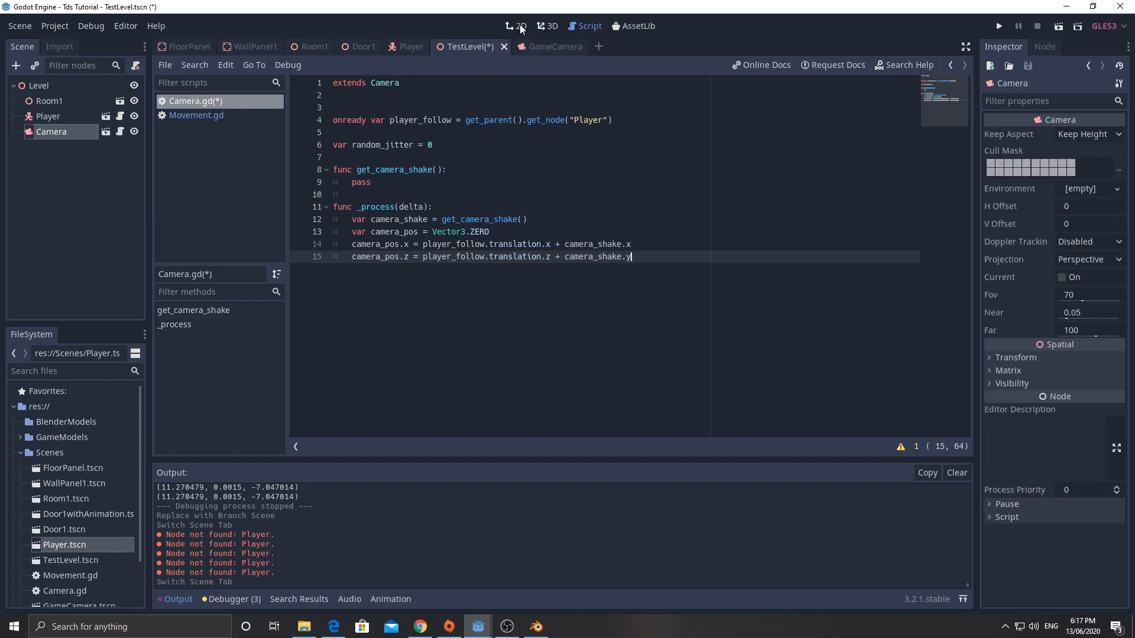
left_click(546, 26)
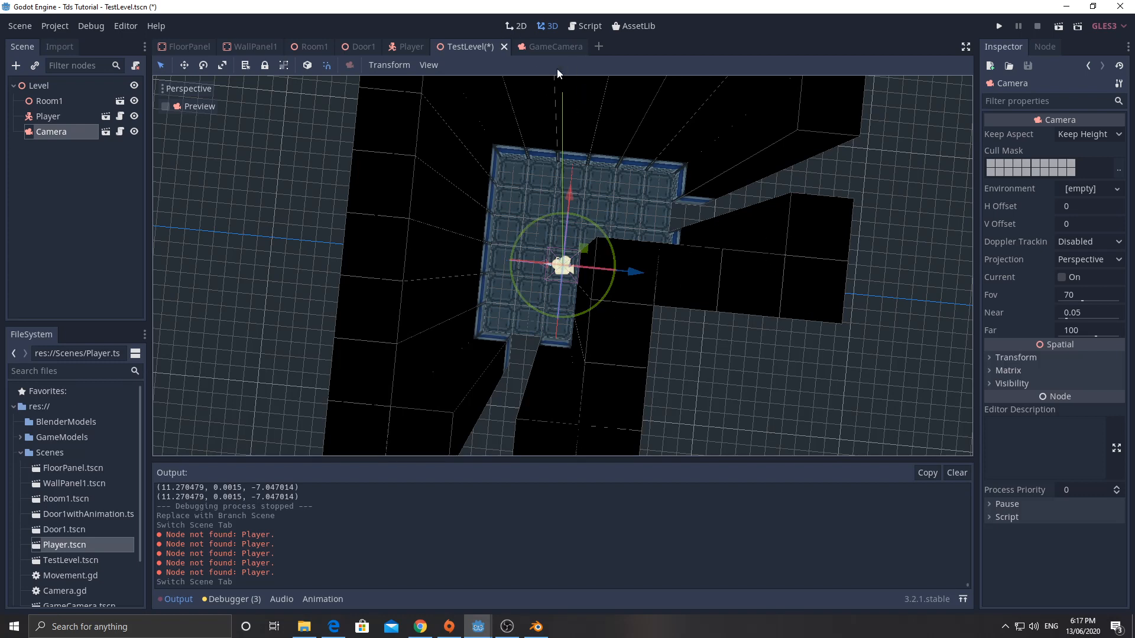
left_click(590, 25)
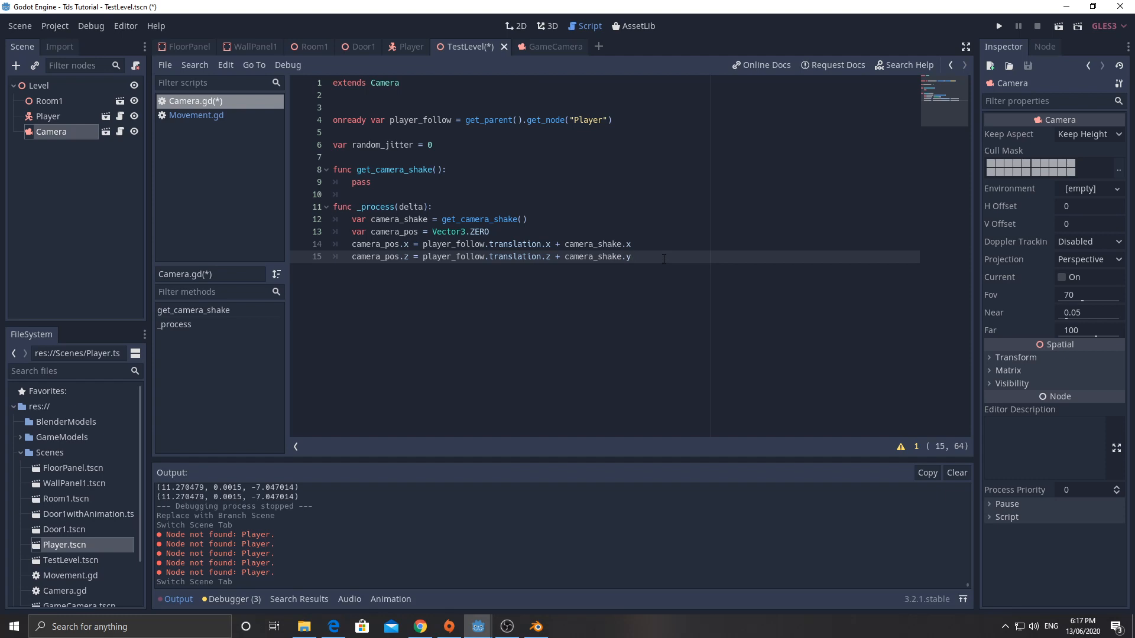
- Set camera_pos.y to the camera's own get_translation().y
type("camera_po")
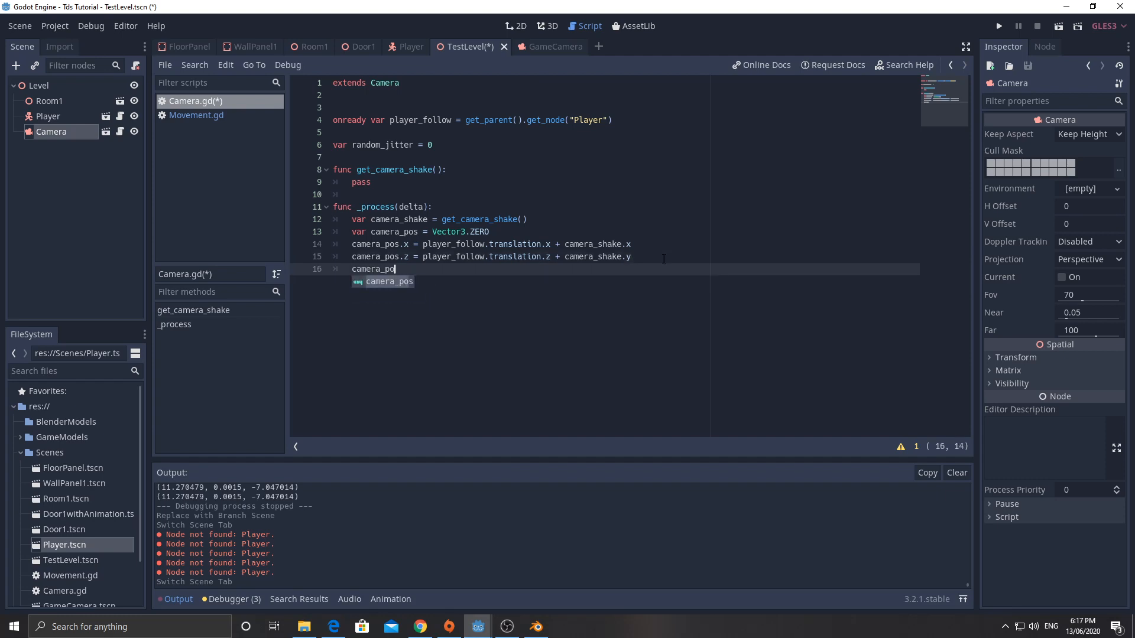
type(".y = pla")
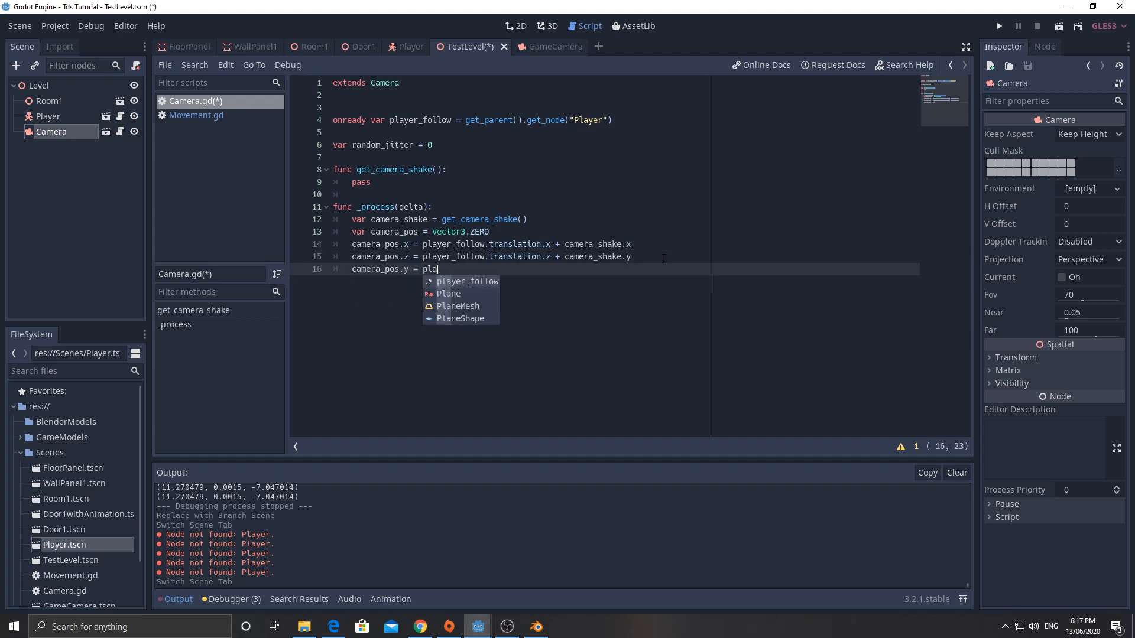
type("getr")
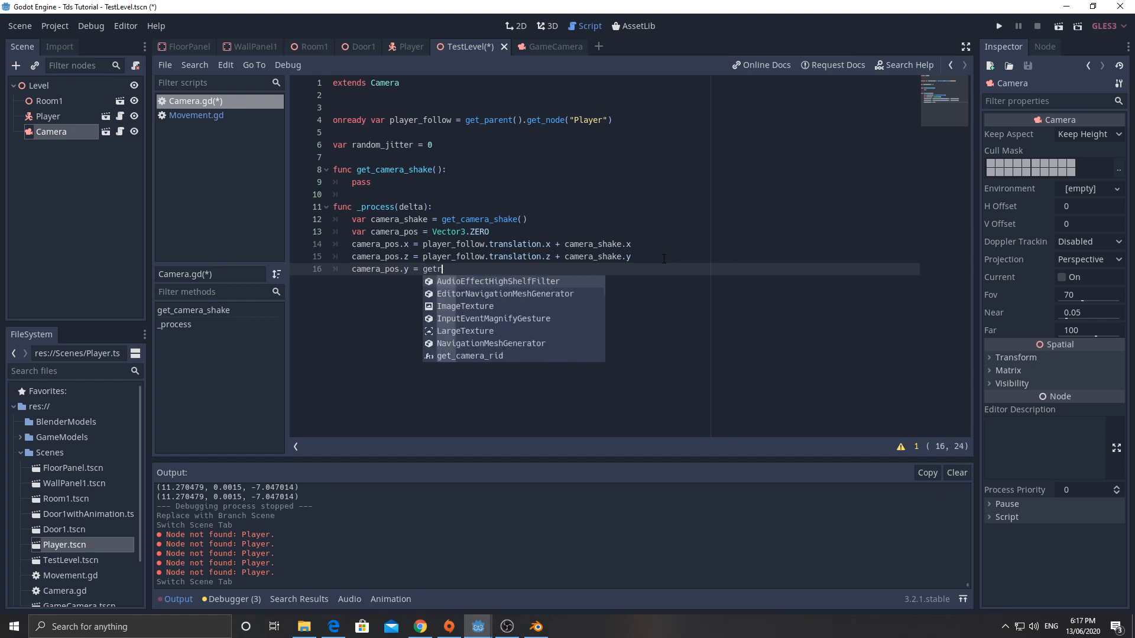
type("translation(")
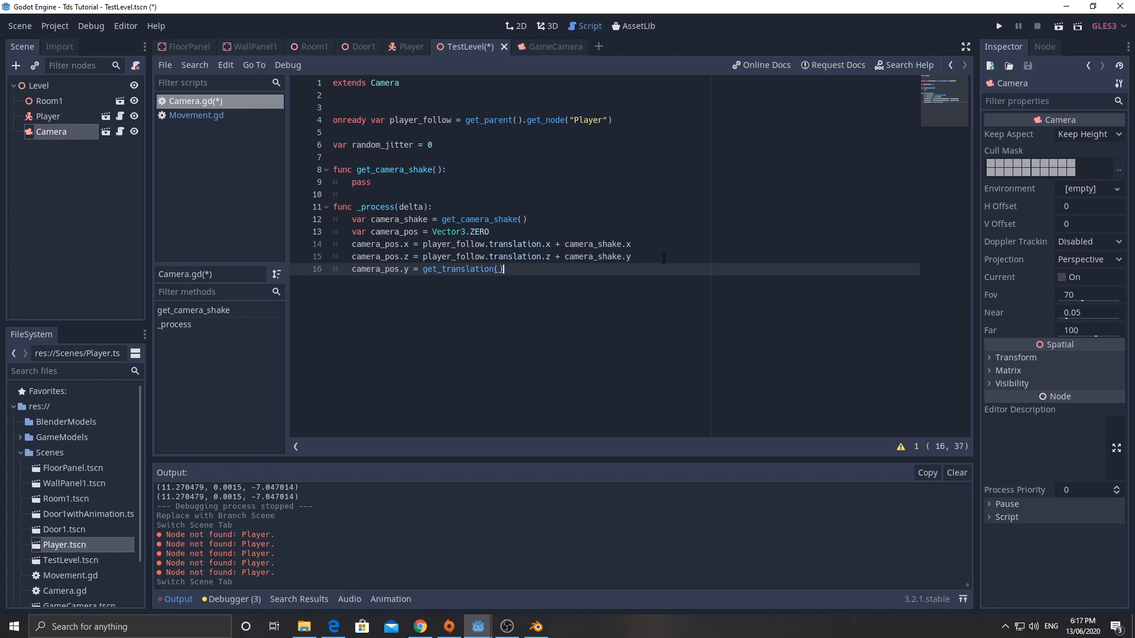
type(".y")
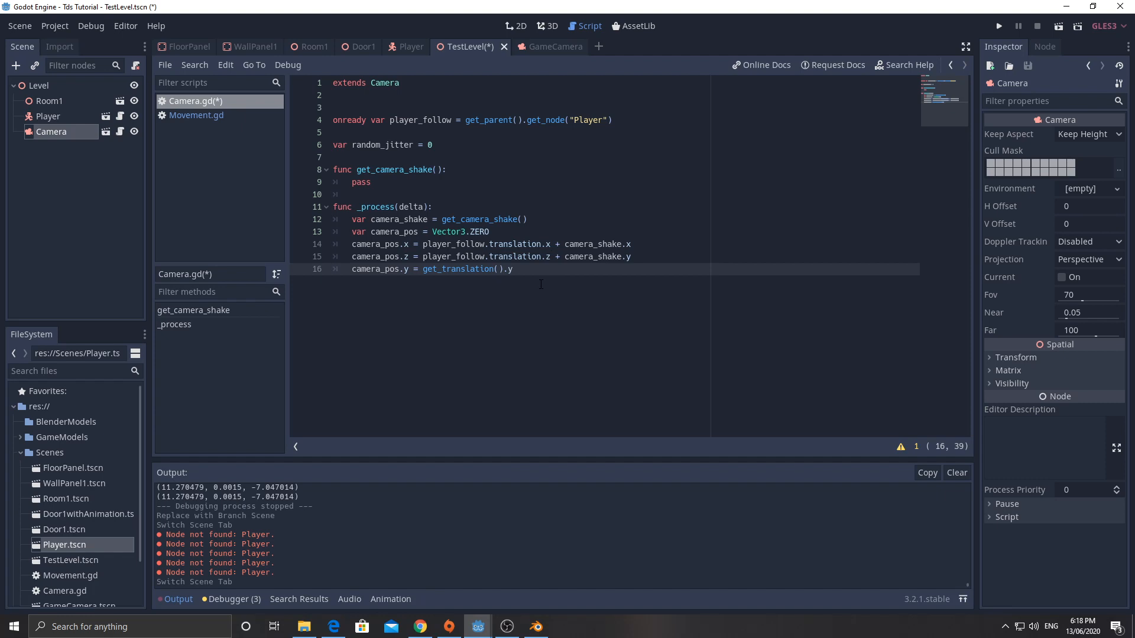
- Apply the position with set_translation(camera_pos) at the end of _process
type("set_t")
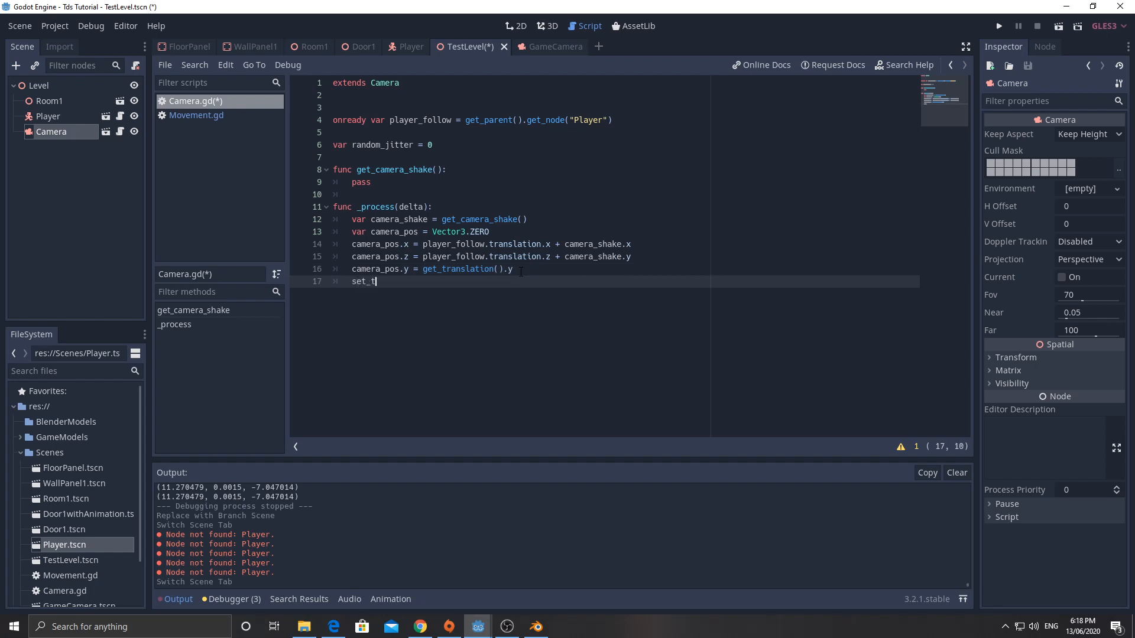
type("ranslation()")
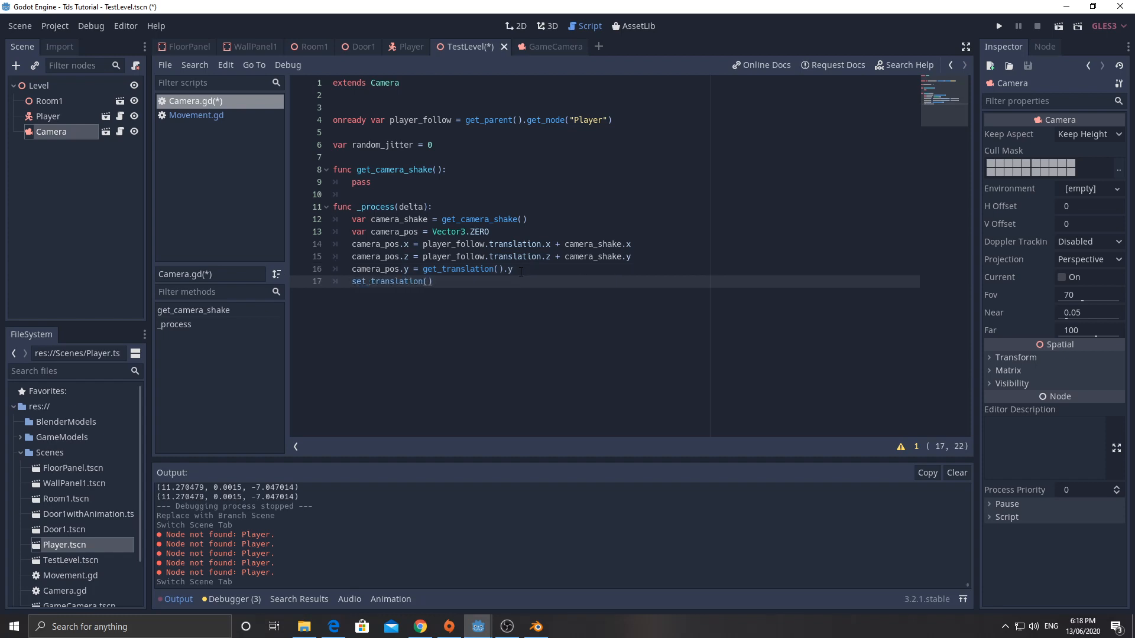
type("camera_pos")
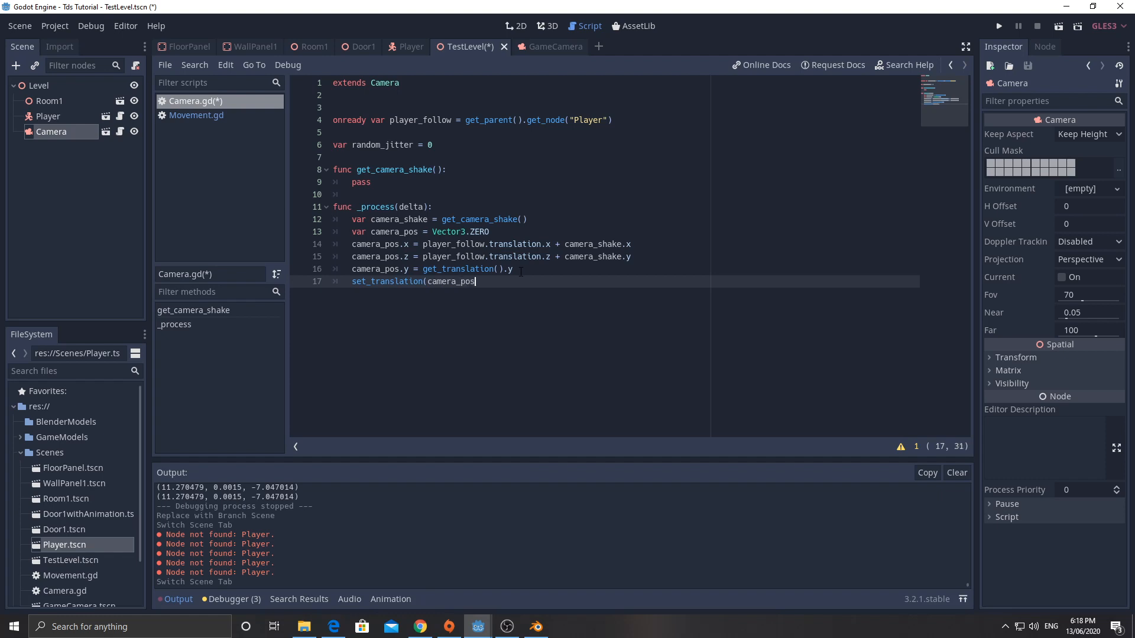
type(")")
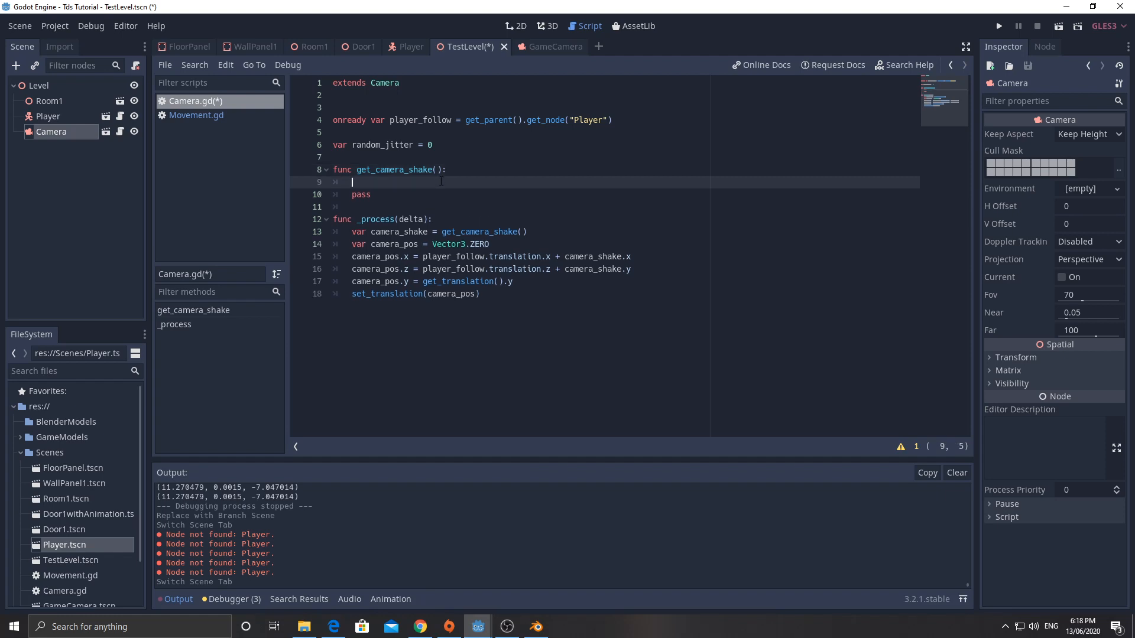
- While the left mouse button is pressed, raise random_jitter by 0.05 * delta, giving get_camera_shake a delta parameter
type("if (Input.is_m)")
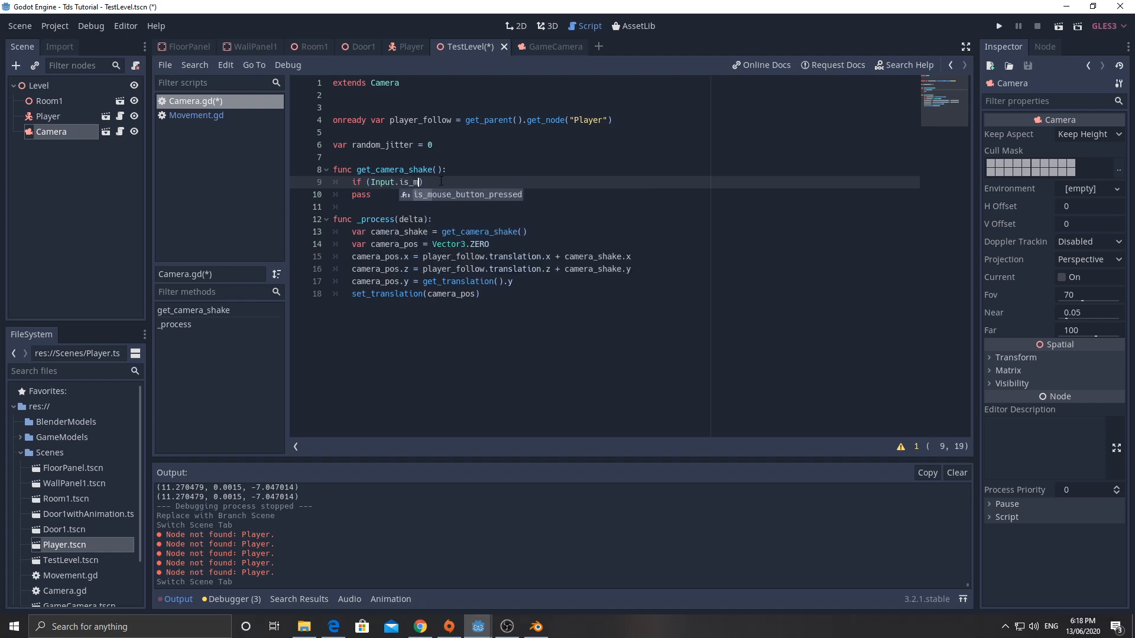
type("ouse_button_pressed(")
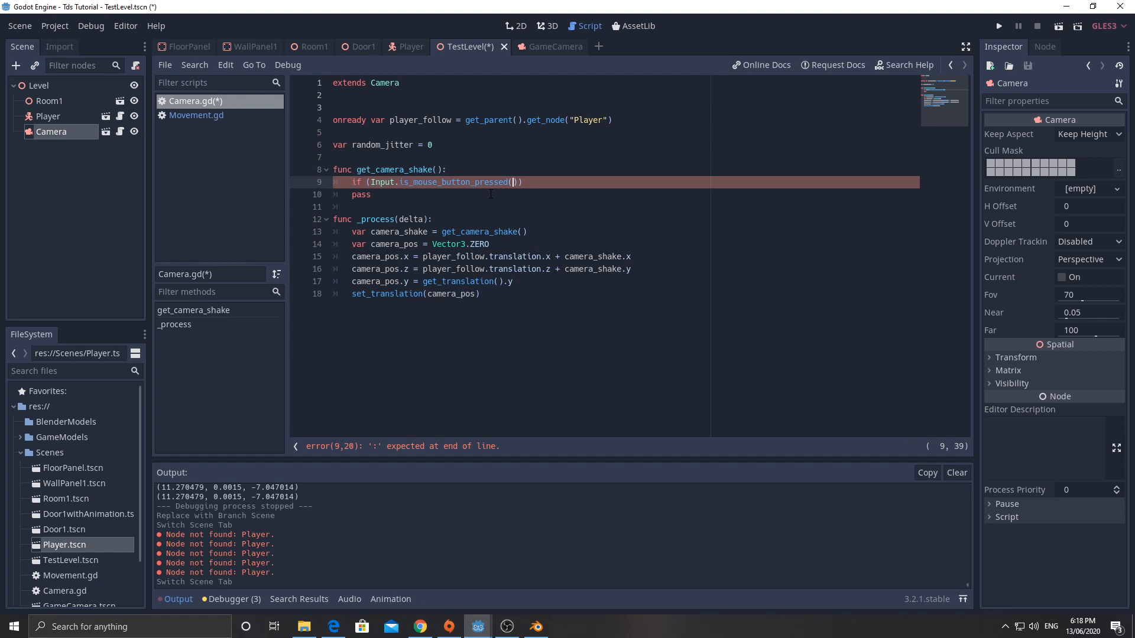
type("BUTTON_LEFT")
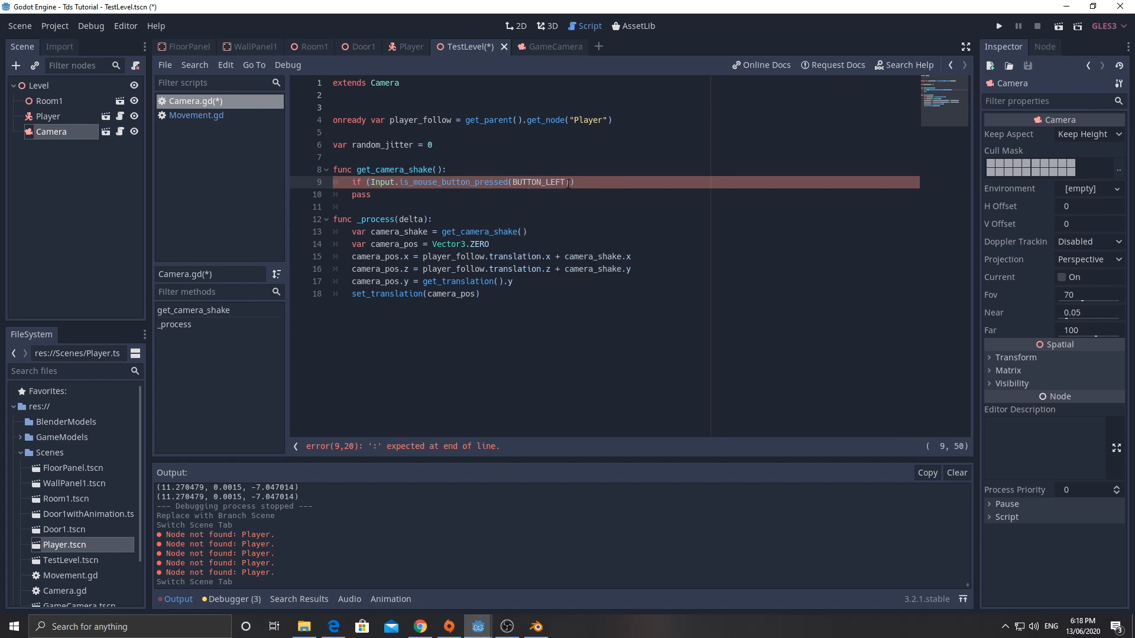
type("):")
type("r")
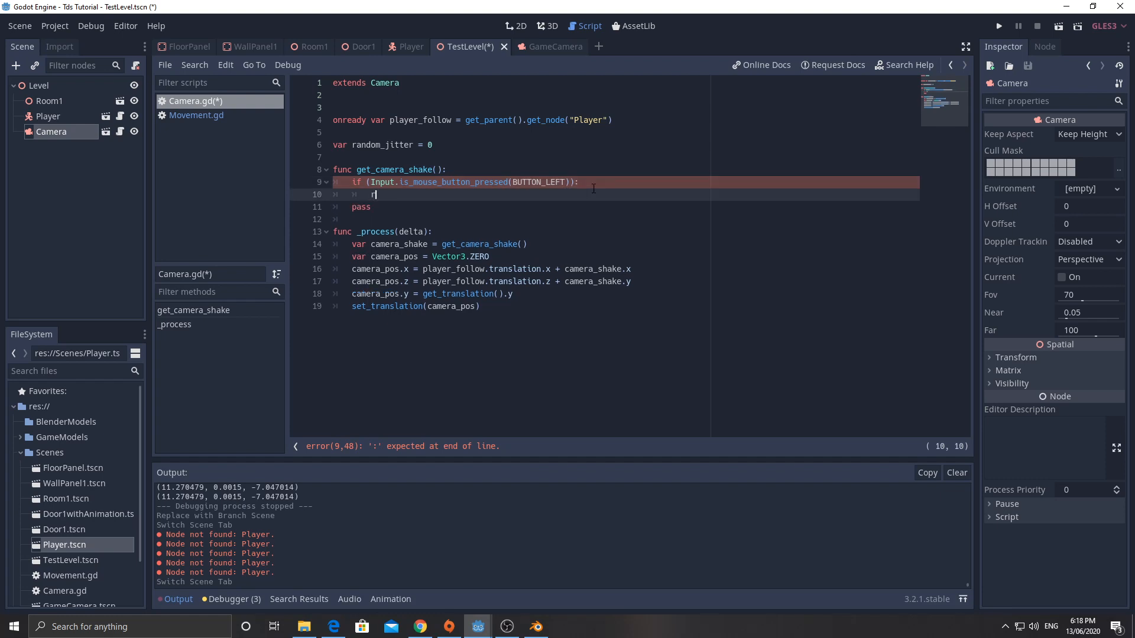
type("andom_jitter")
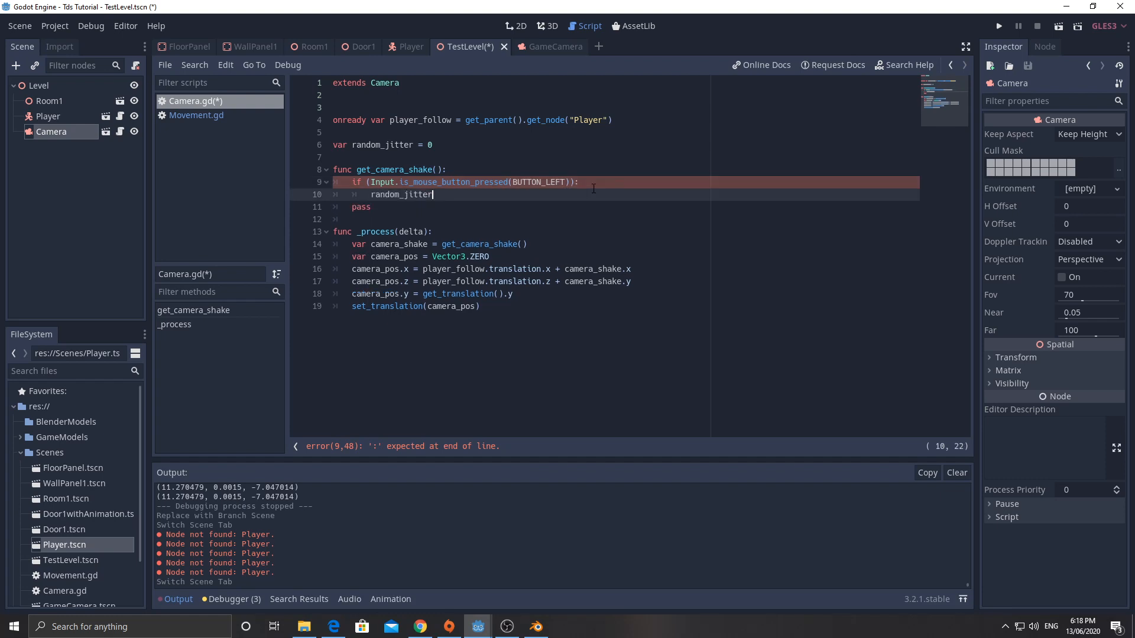
type("+=0")
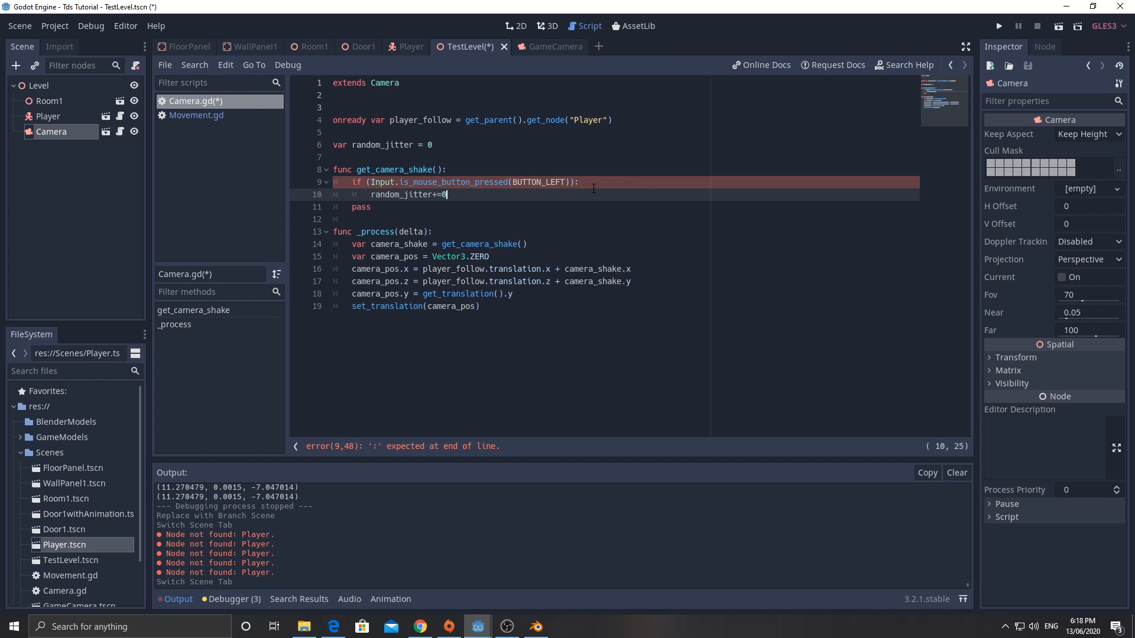
type(".5")
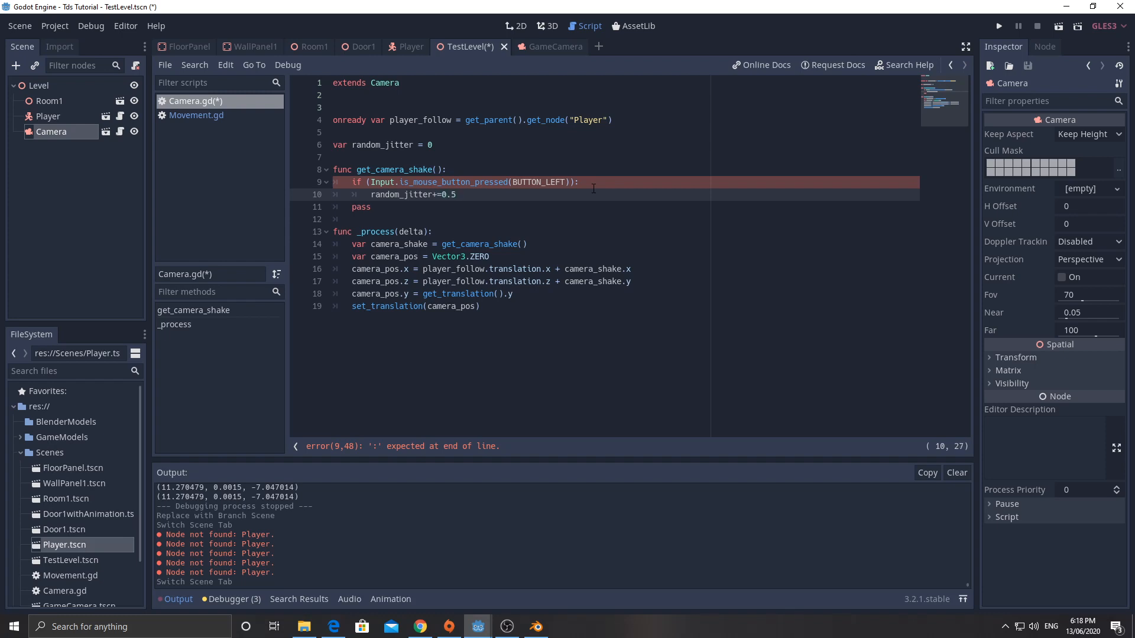
type("* delta")
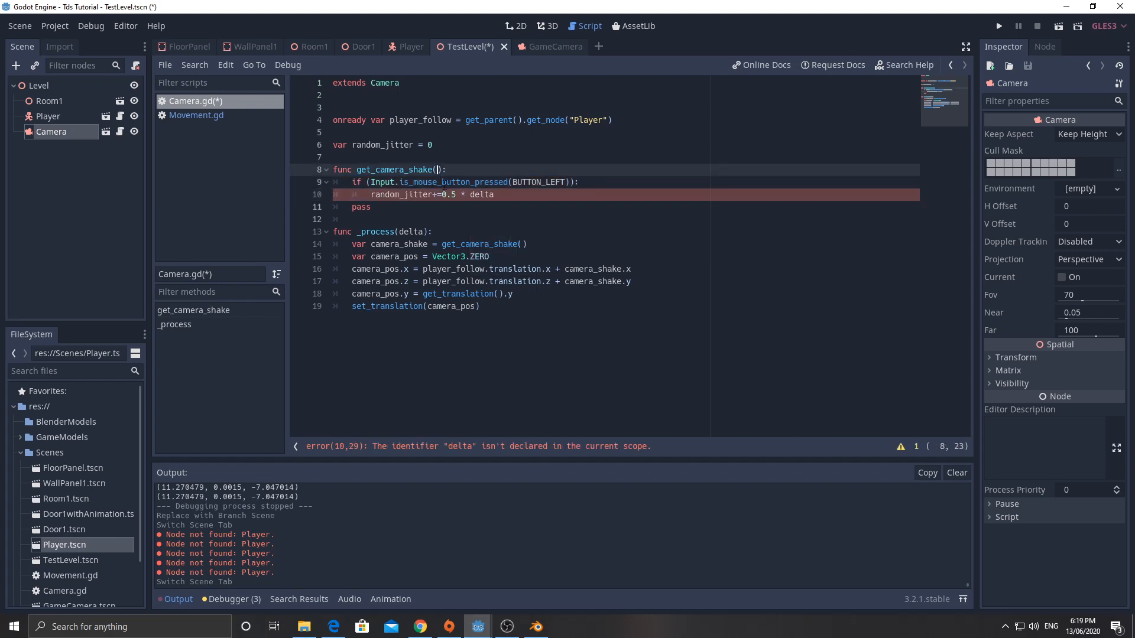
type("delta")
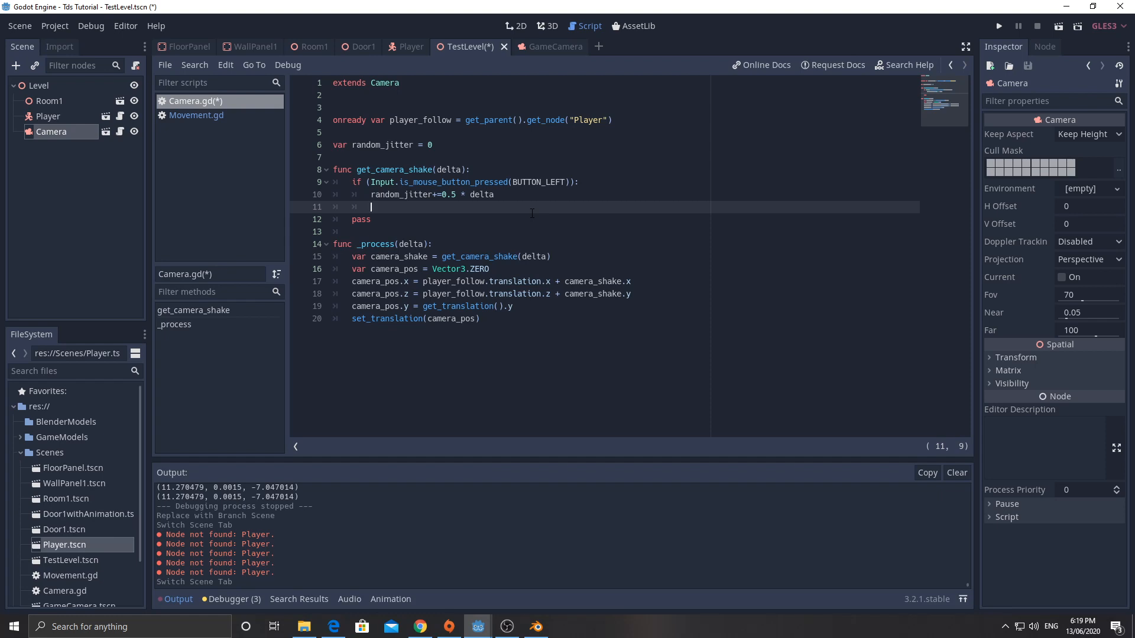
- Otherwise lower random_jitter by 0.5 * delta in an else branch
type("else:")
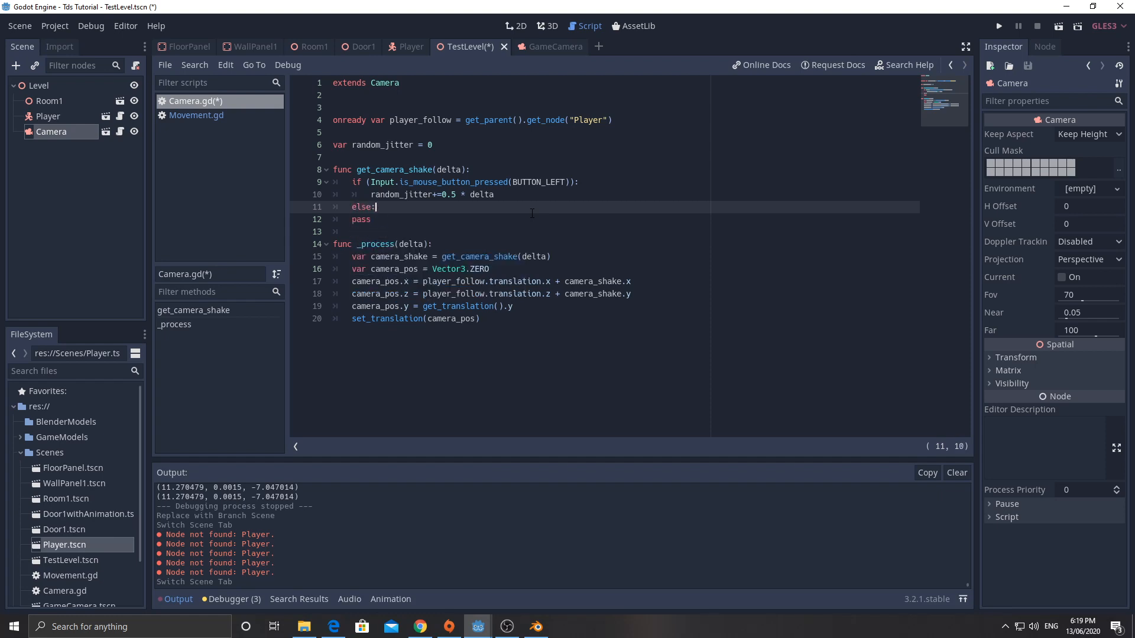
type("random")
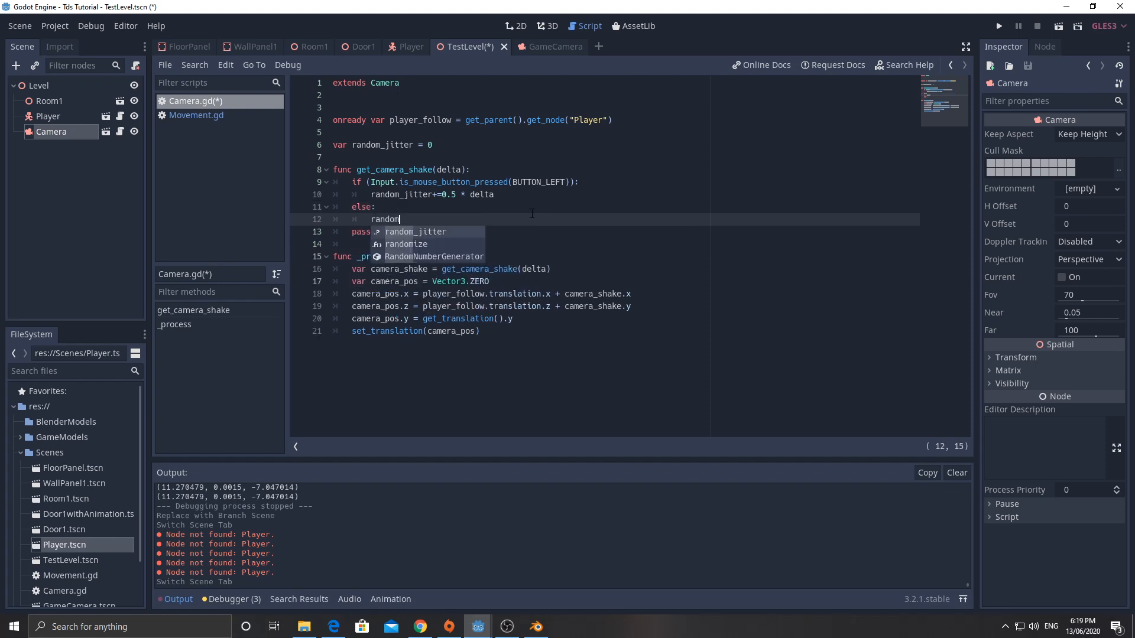
type("_jitter")
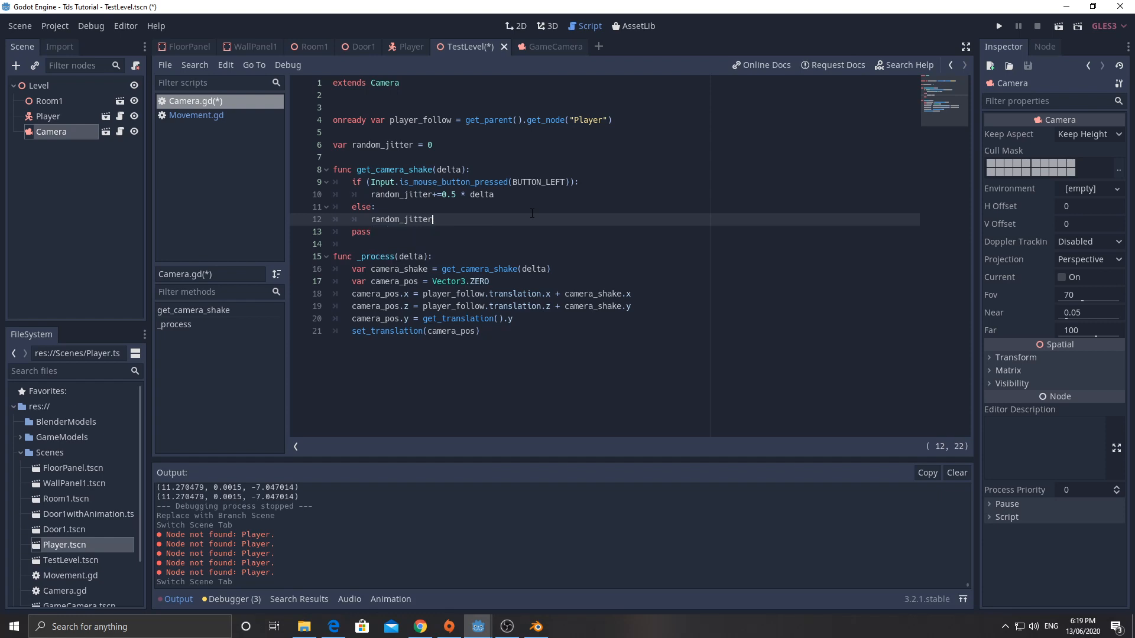
type("-=")
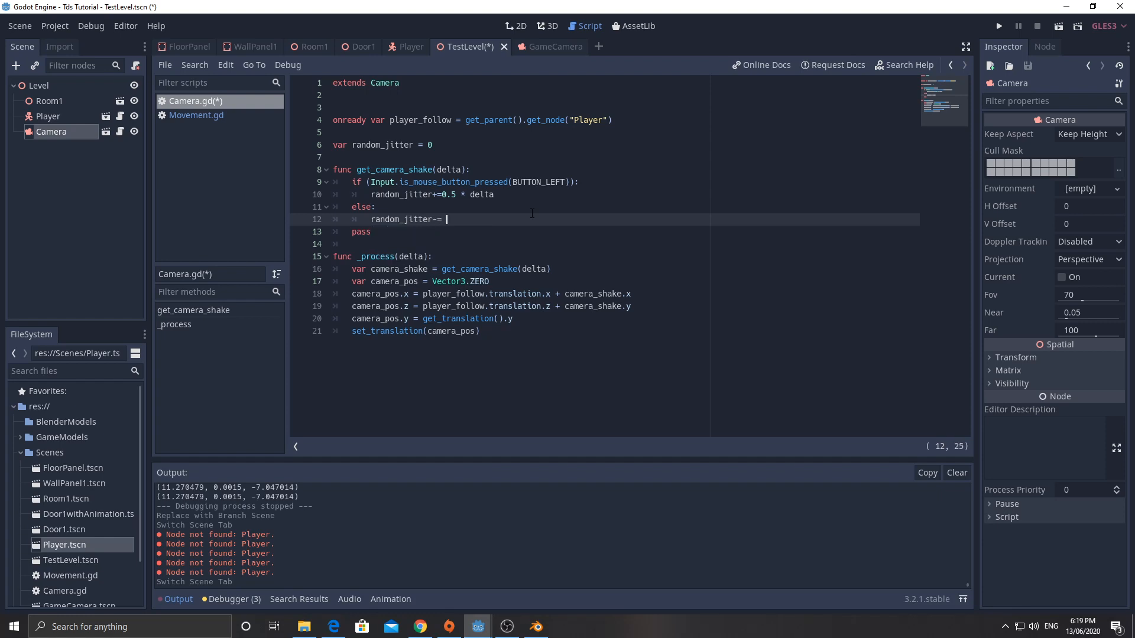
type("0.5 * delta")
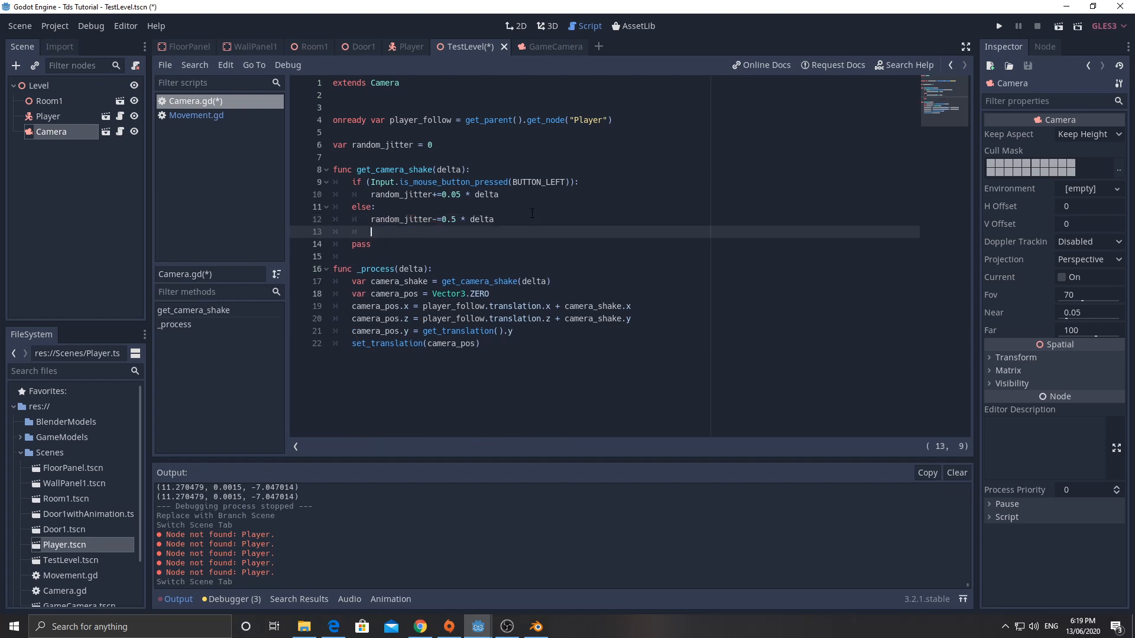
- Clamp random_jitter at zero and start returning a Vector2 with rand_range(-random_jitter, random_jitter) as x
type("if random_jitter < 0:")
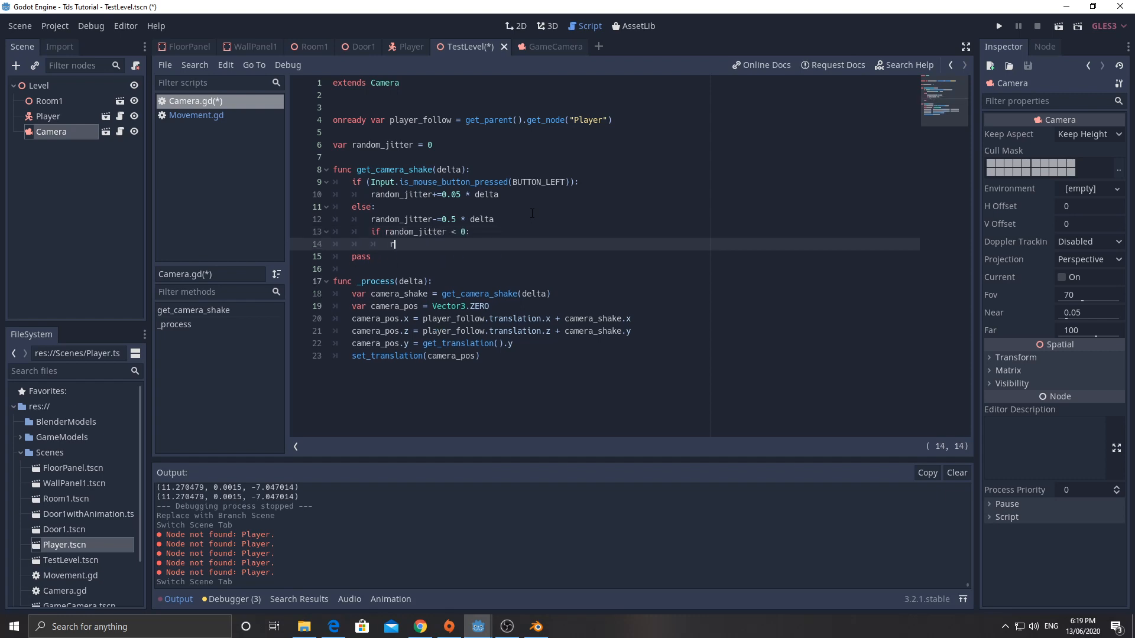
type("andom_jitter = 0")
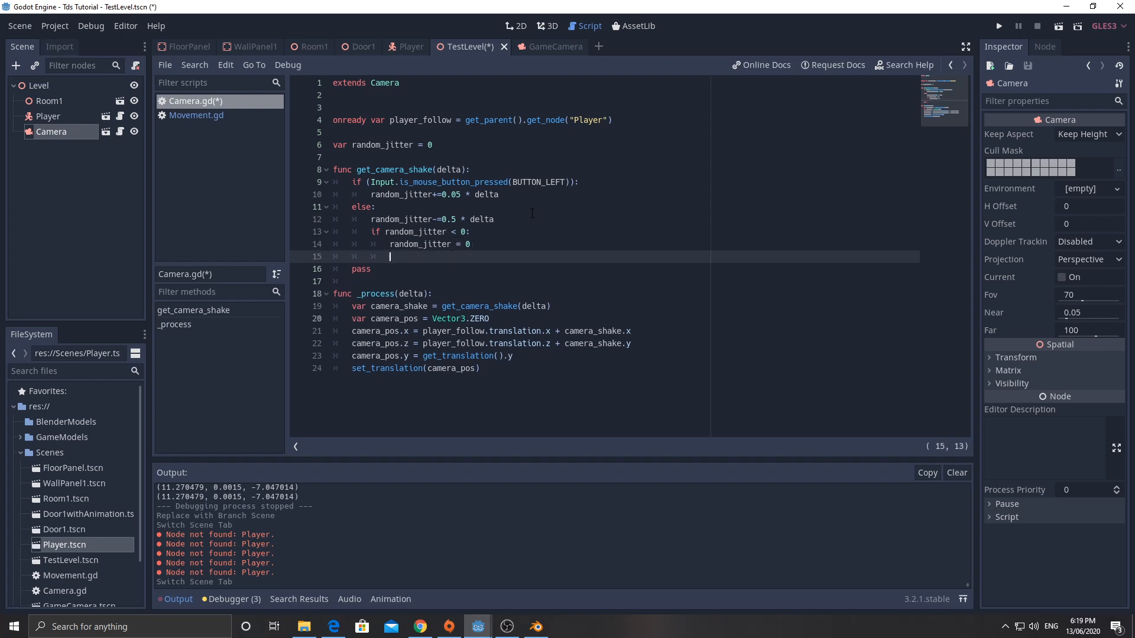
type("return")
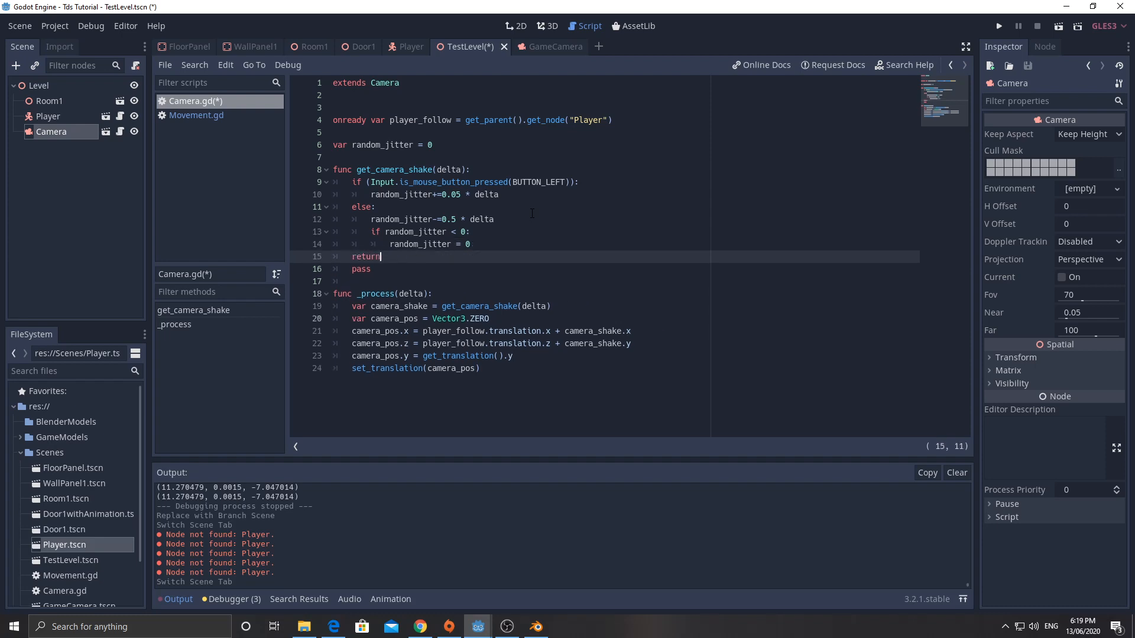
type("Vector2()")
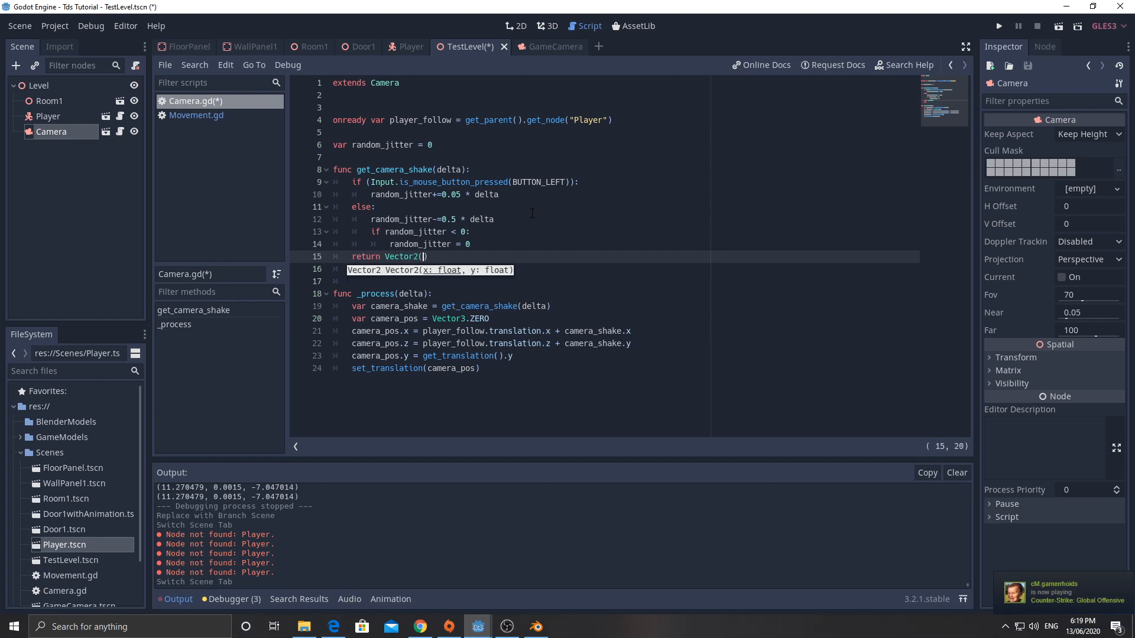
type("rand_rang")
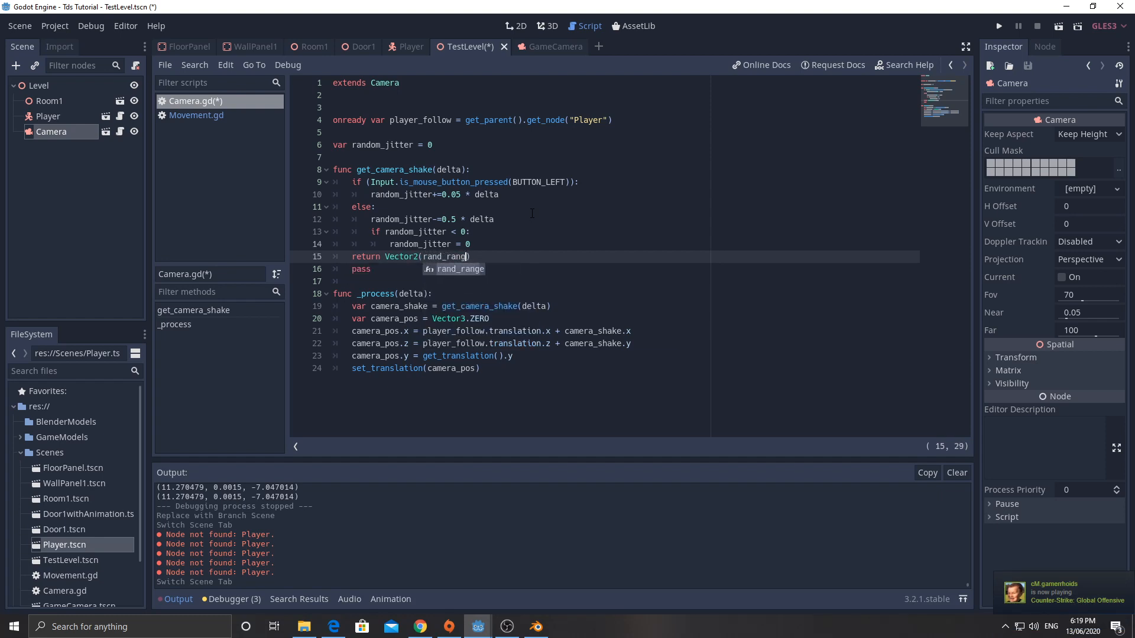
type("e(-r")
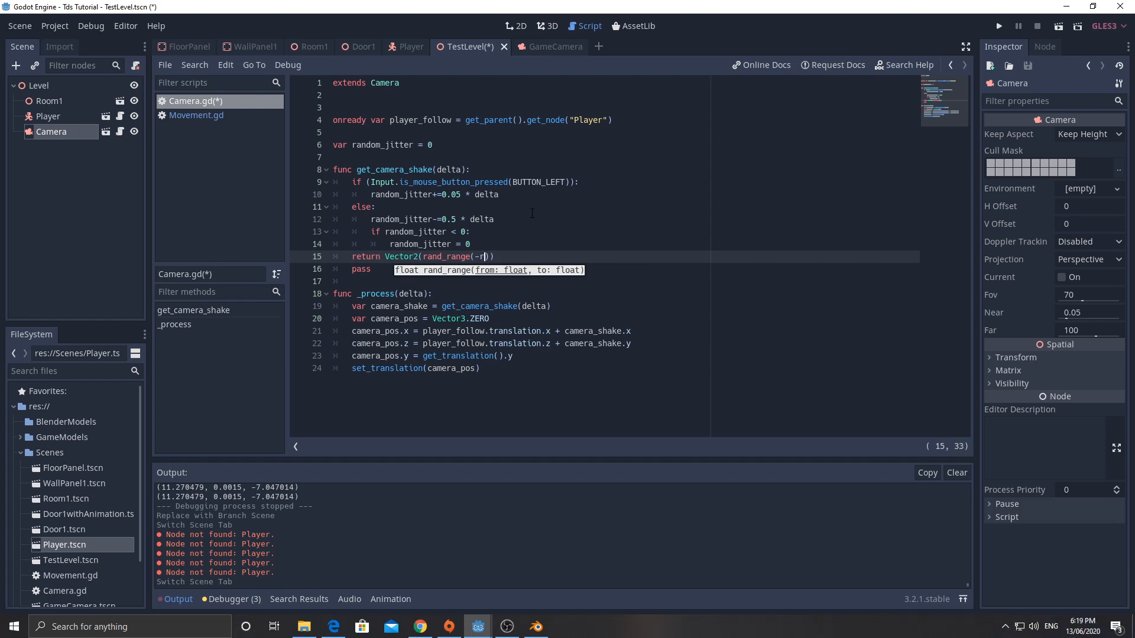
type("andom")
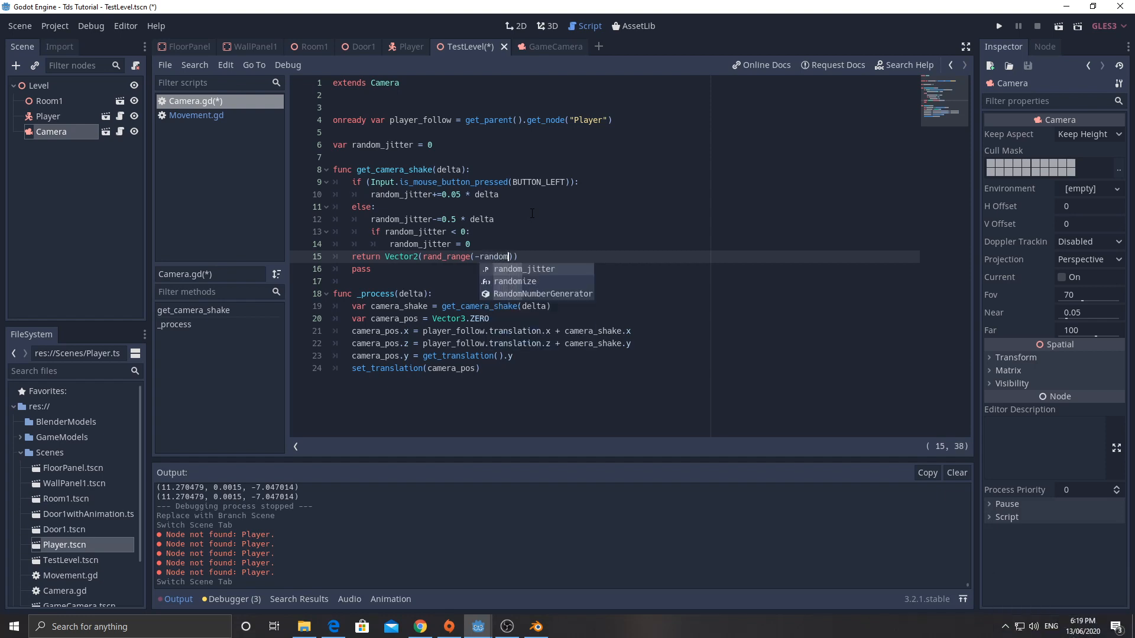
type("_jitter,random")
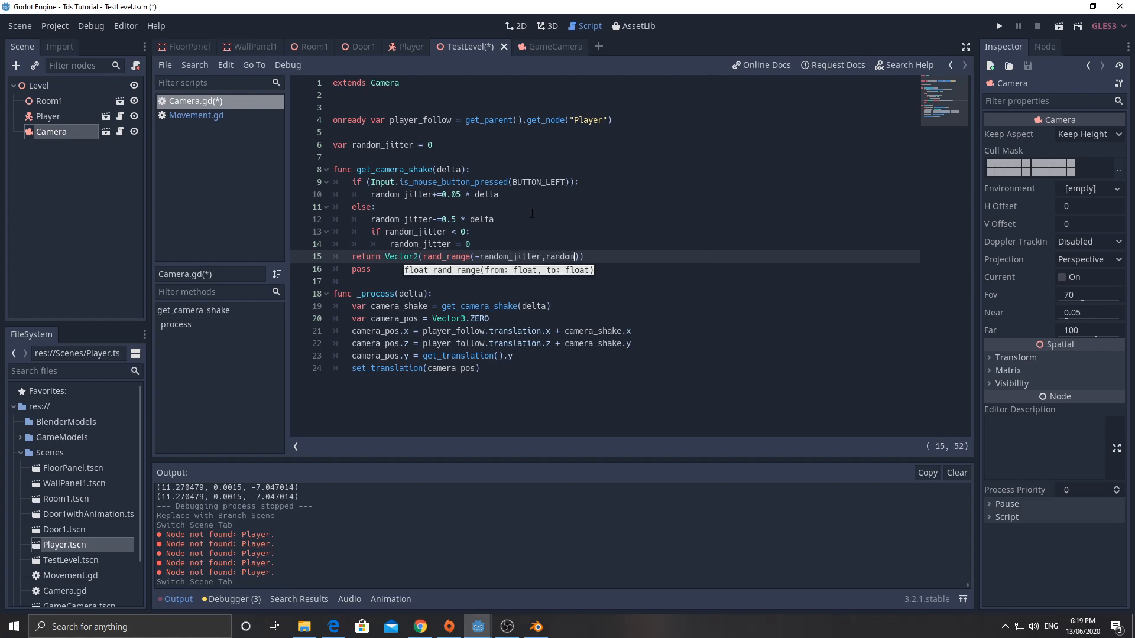
type("_jitter")
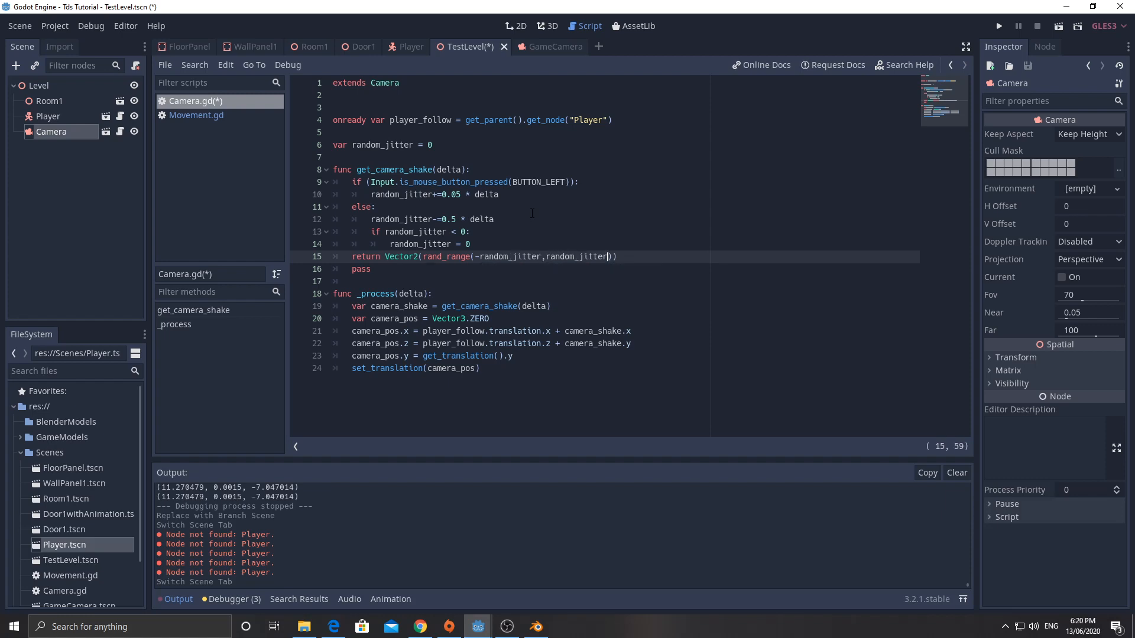
- Complete the Vector2 with a second rand_range(-random_jitter, random_jitter) and save the script
type(",")
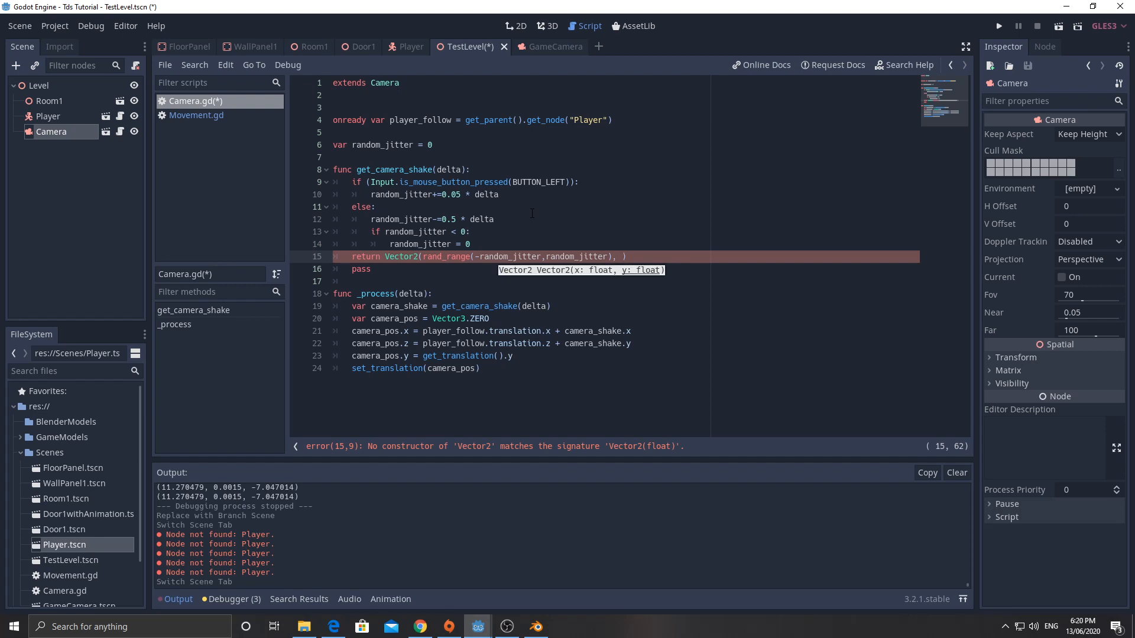
type("rand_range")
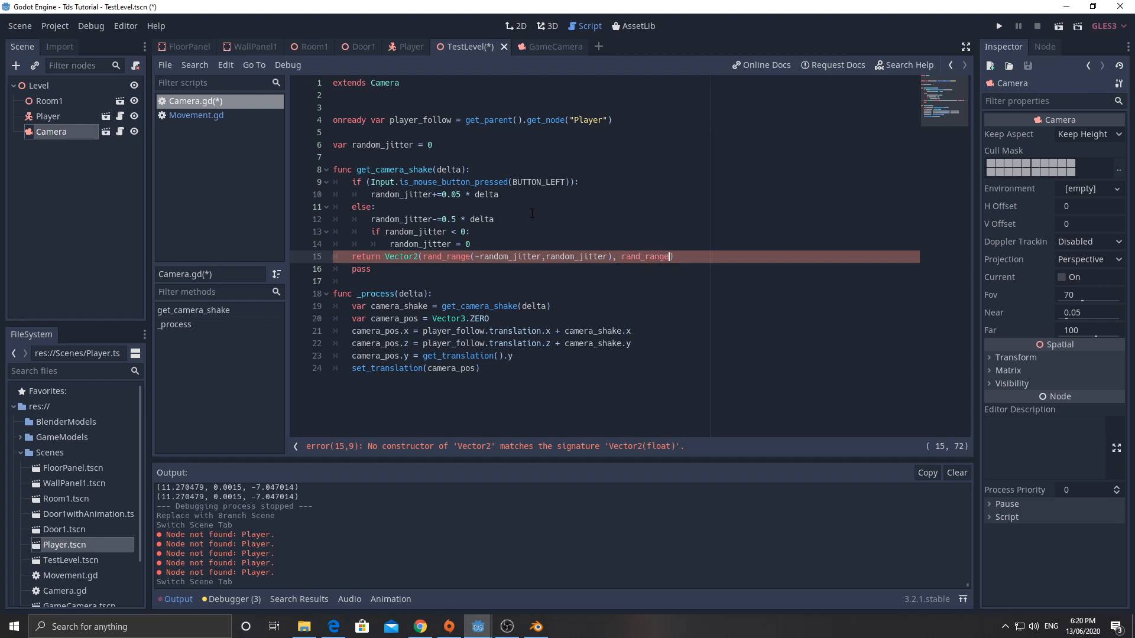
type("(-")
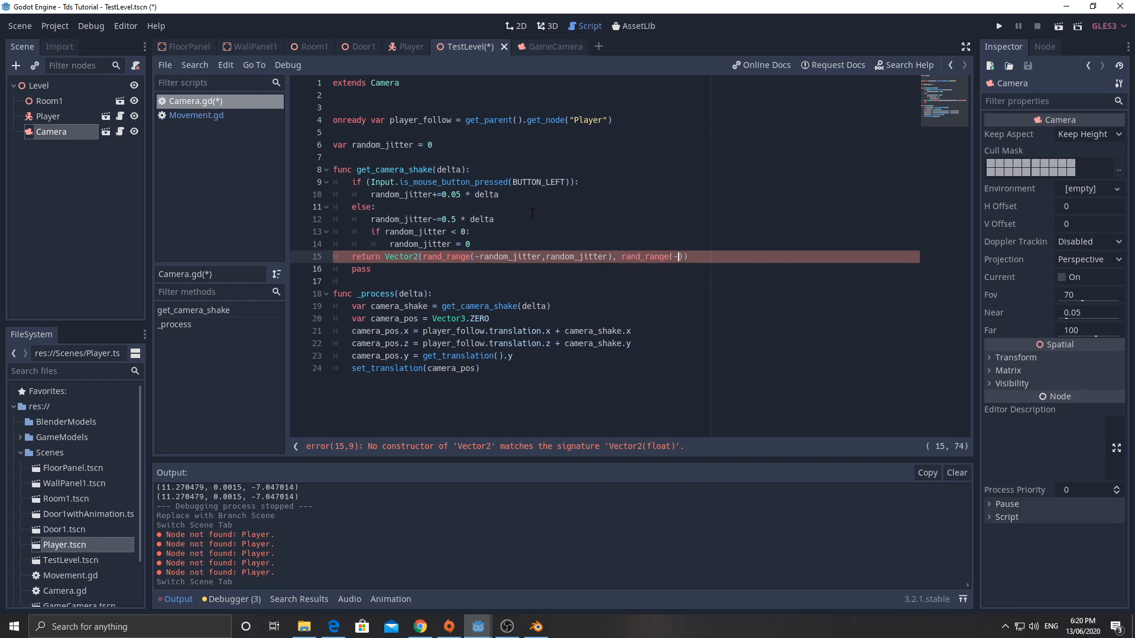
type("random_jitter,")
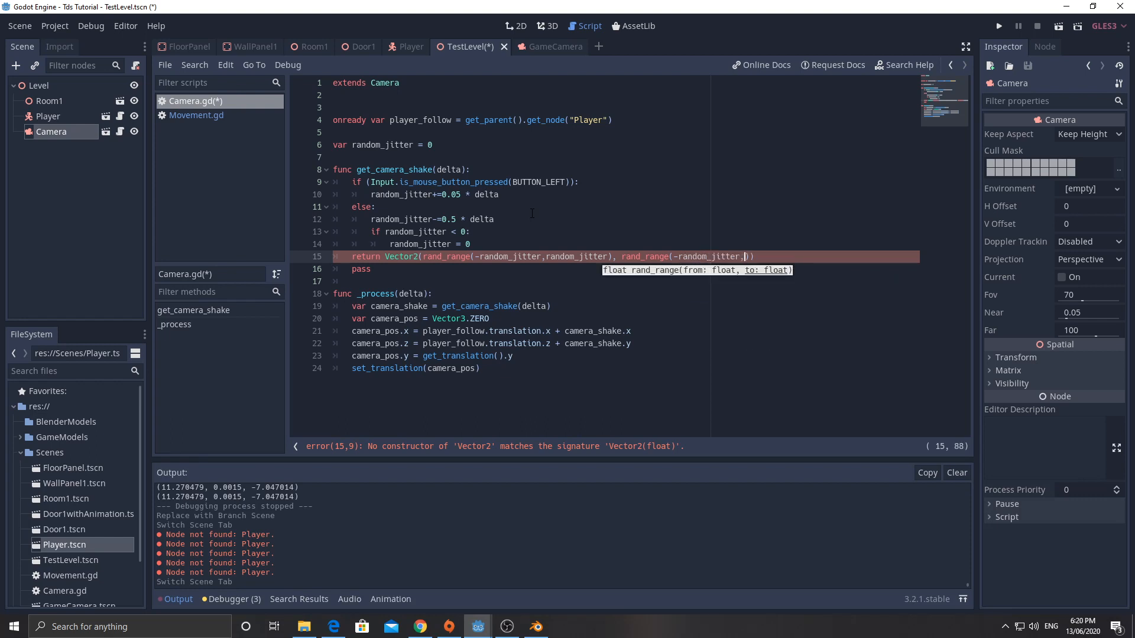
type("random")
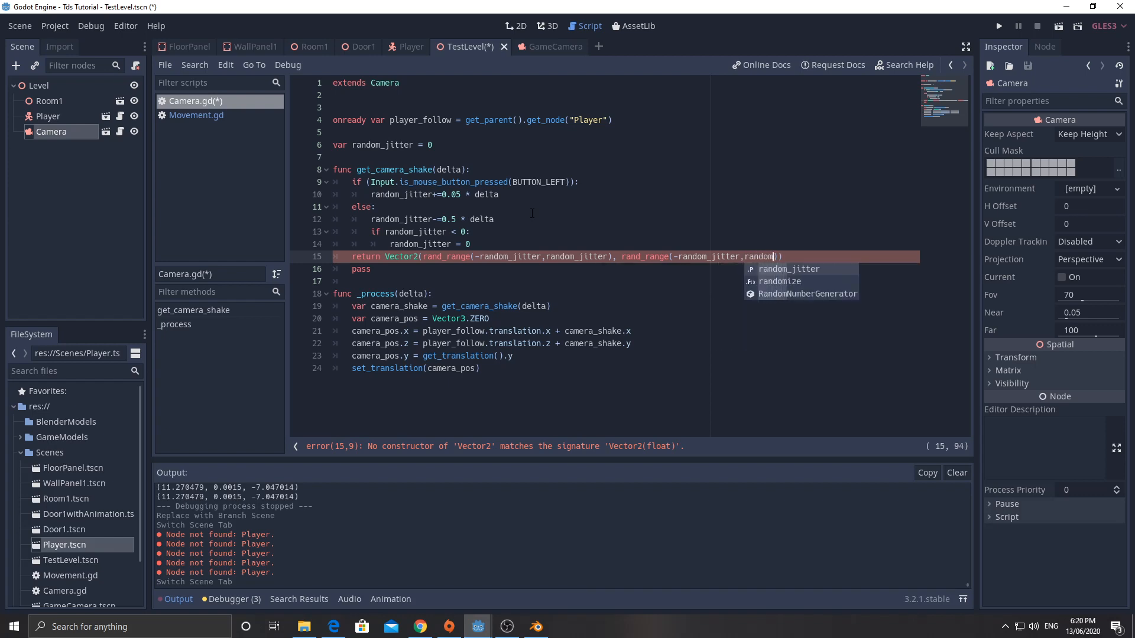
type("_jitter")
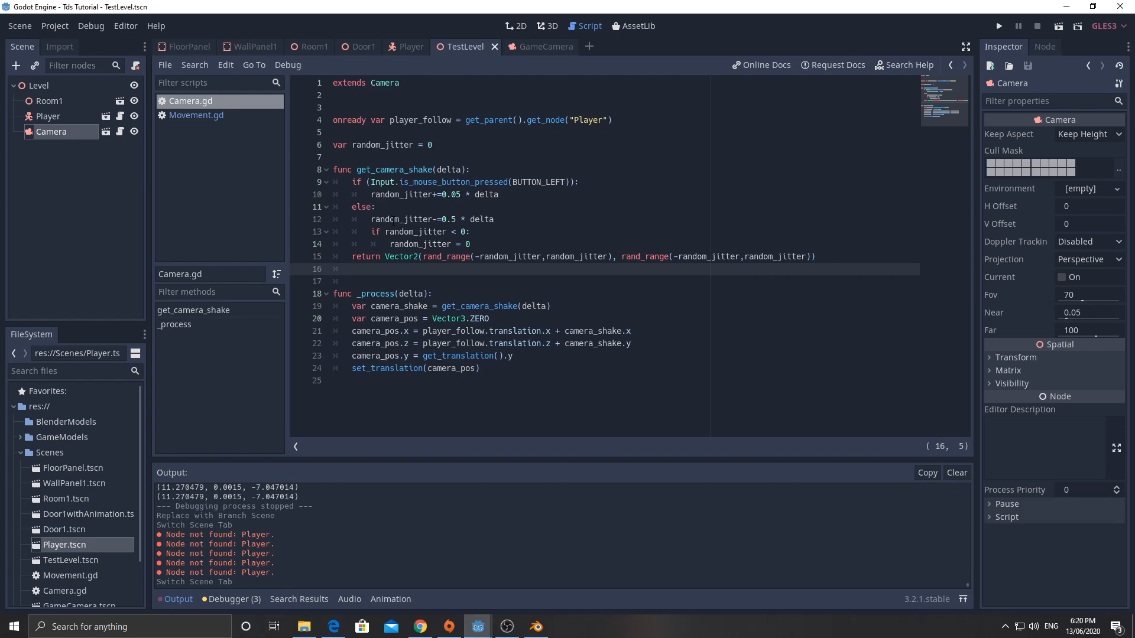
- Run the project, choosing TestLevel.tscn as the main scene
left_click(998, 25)
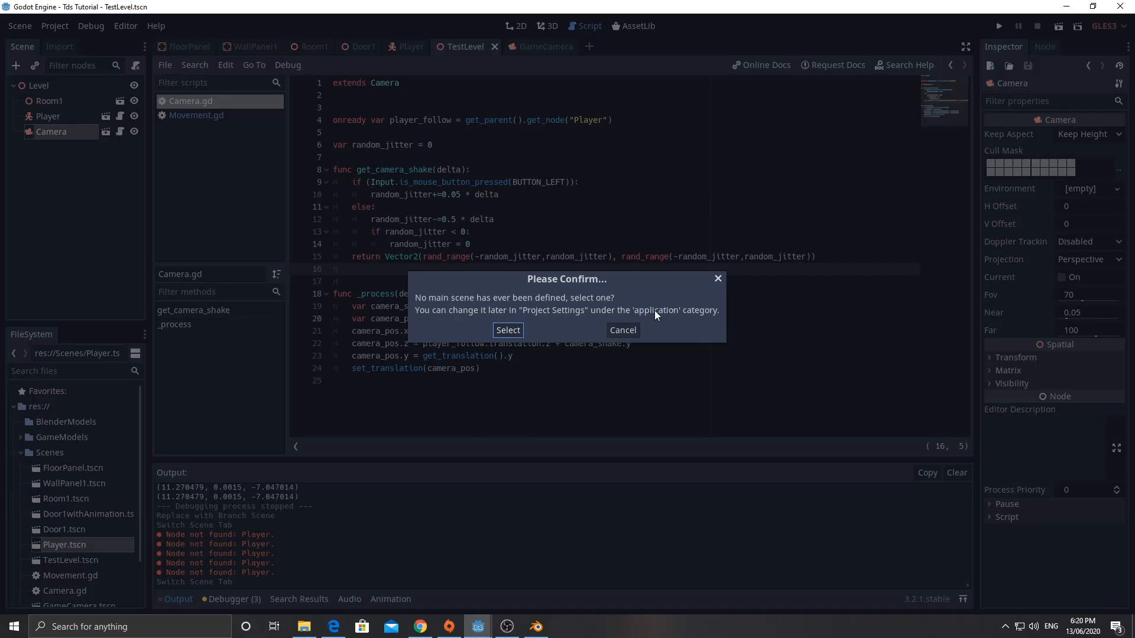
left_click(622, 330)
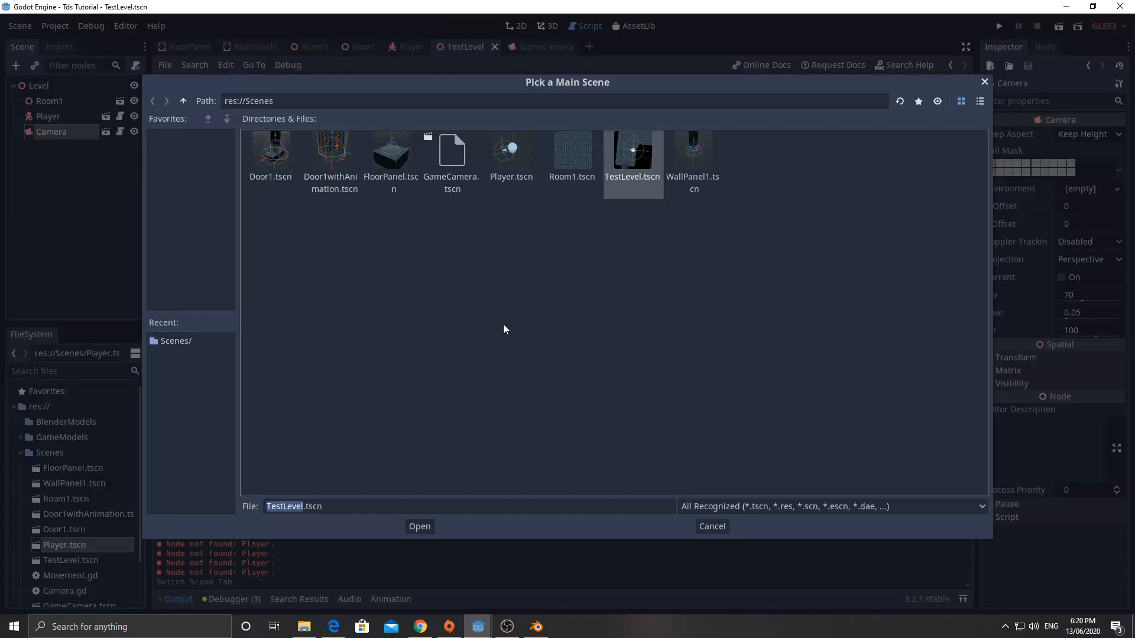
left_click(419, 526)
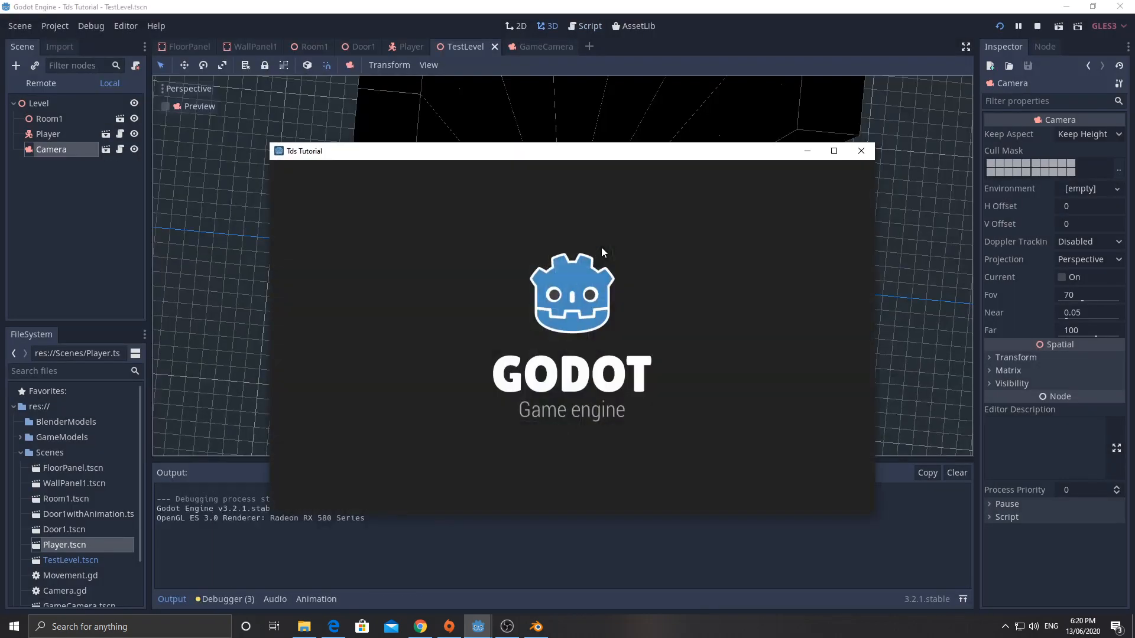